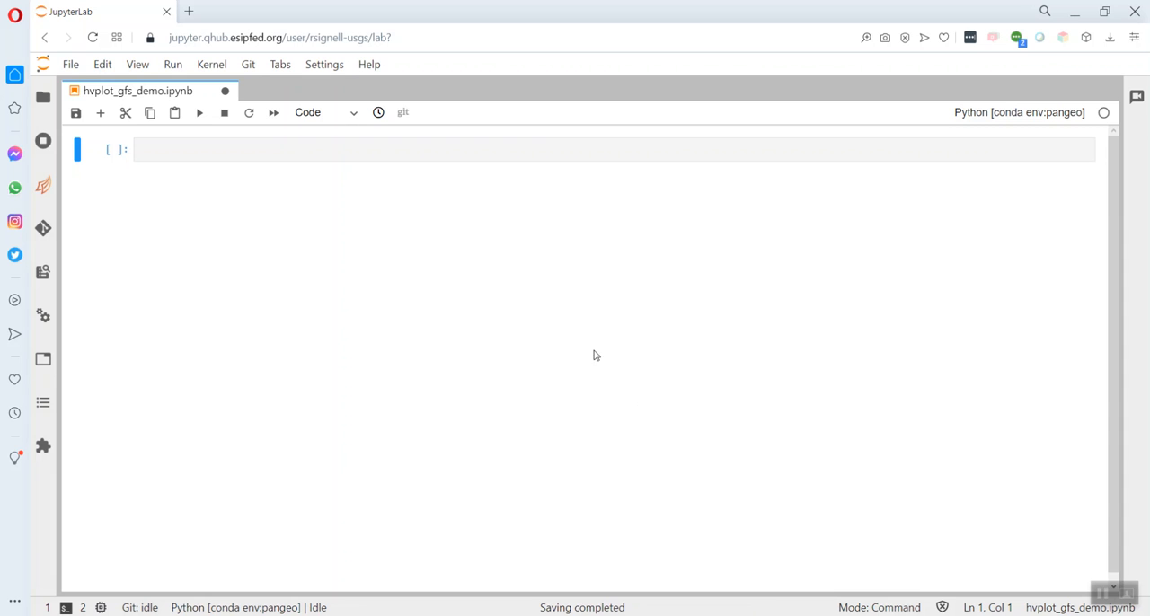
pyautogui.moveTo(342, 140)
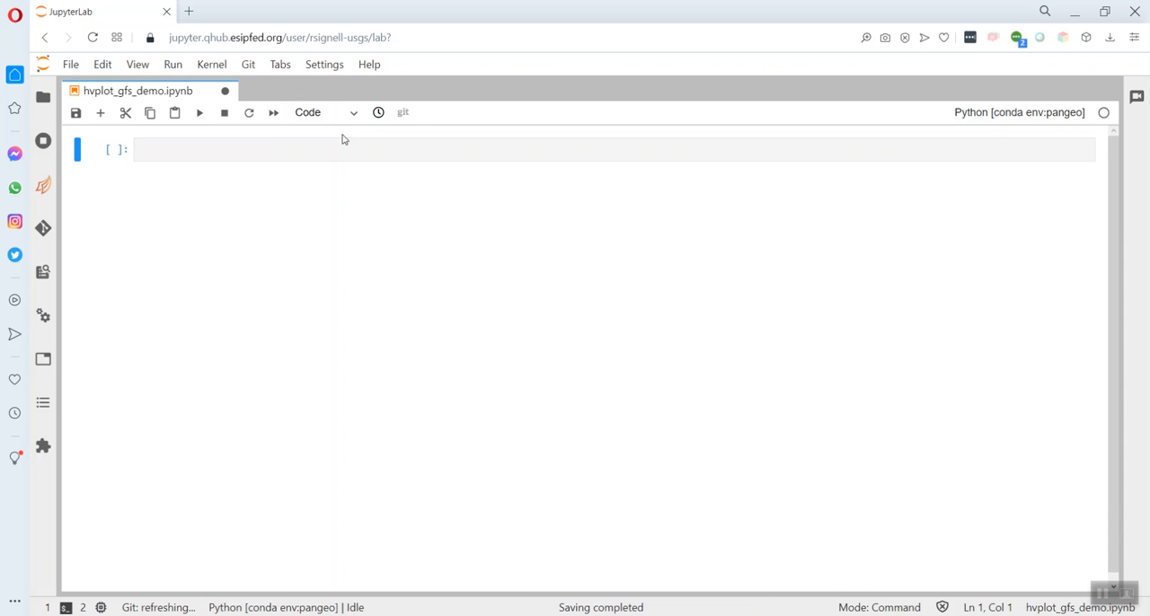
# - Write and run 'import xarray as xr', then add 'import hvplot.xarray' in the next cell
pyautogui.write('import')
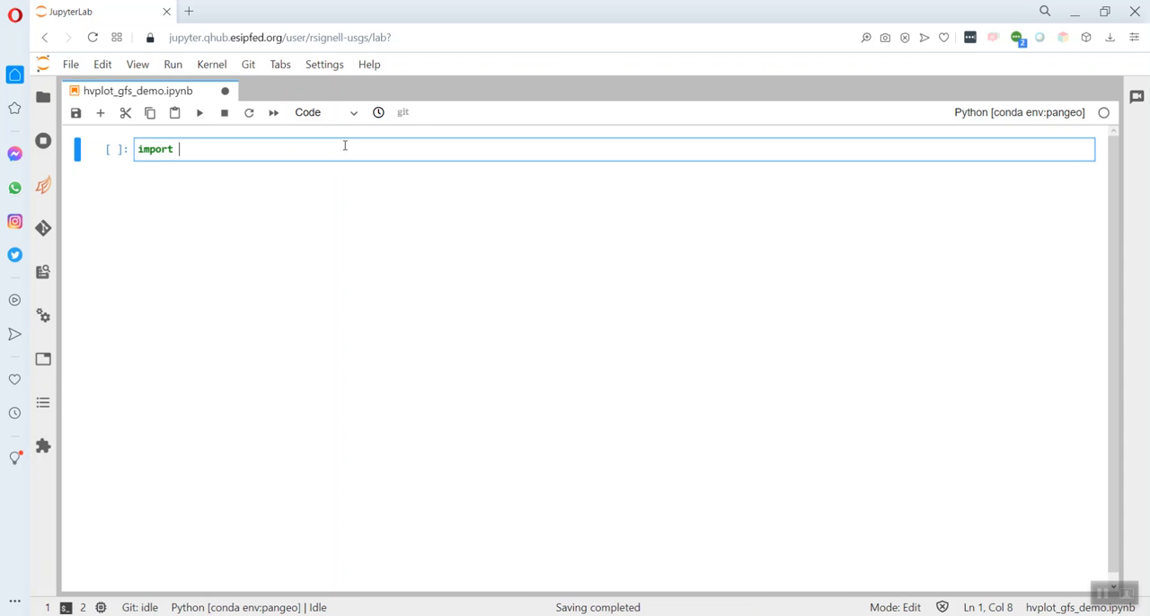
pyautogui.write('xarras')
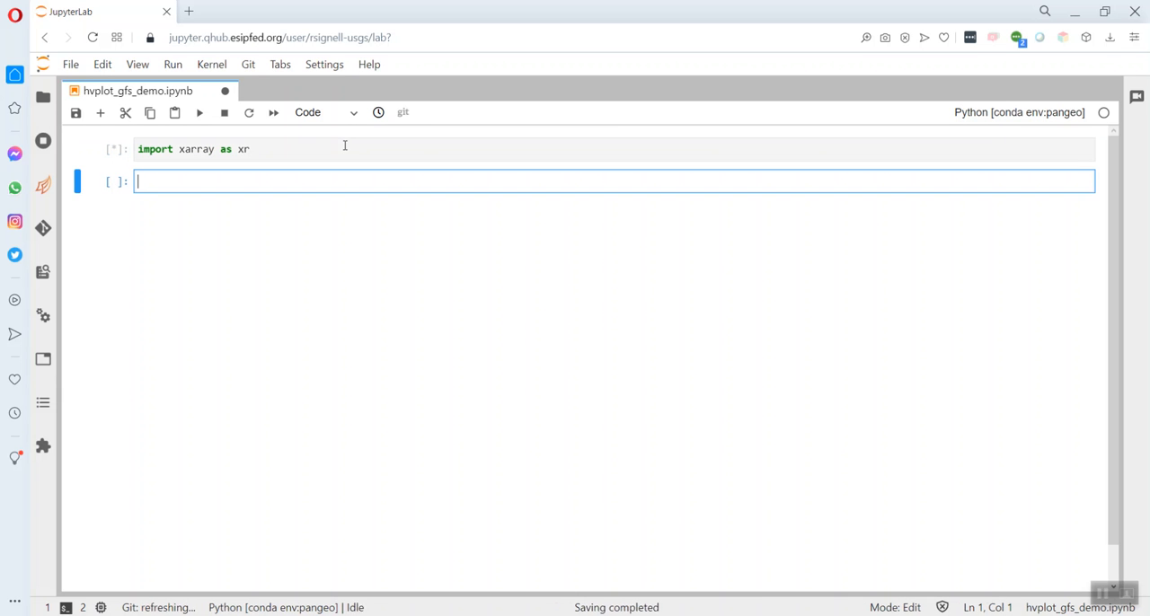
pyautogui.write('import hv')
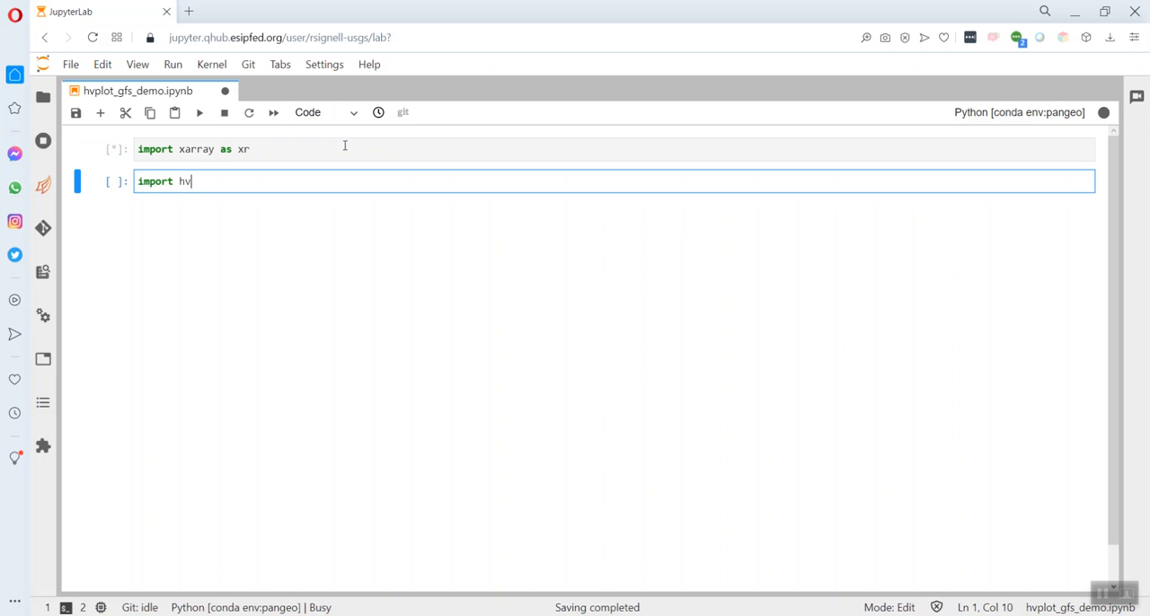
pyautogui.write('plot.xarray')
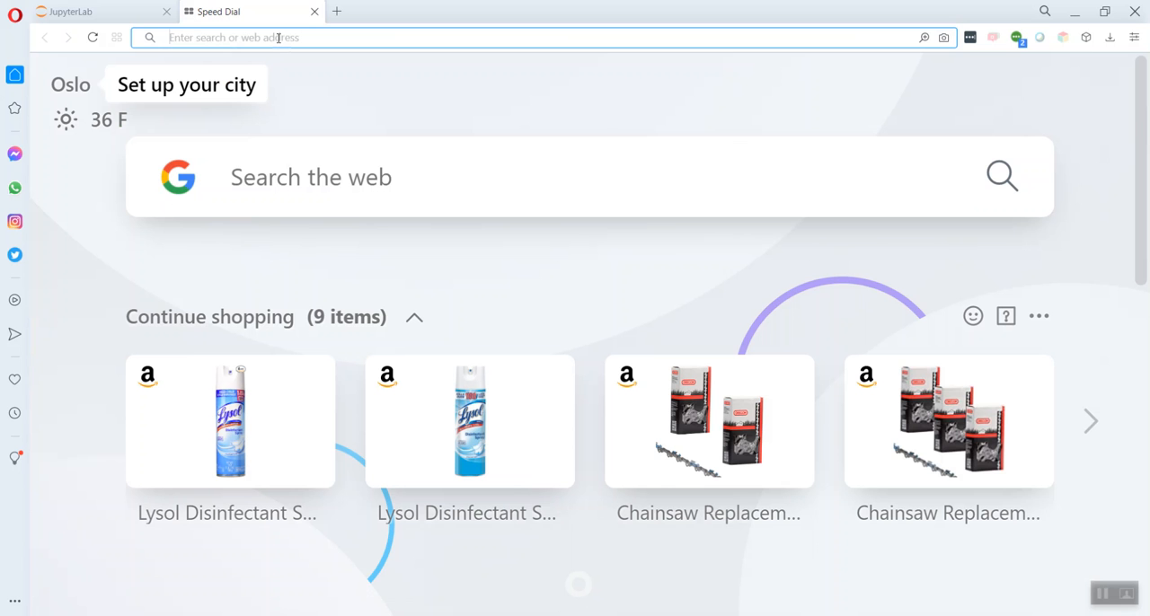
# - Search 'gfs thredds unidata' and reach the Best GFS Quarter Degree OPeNDAP access form
pyautogui.write('gist.github.com')
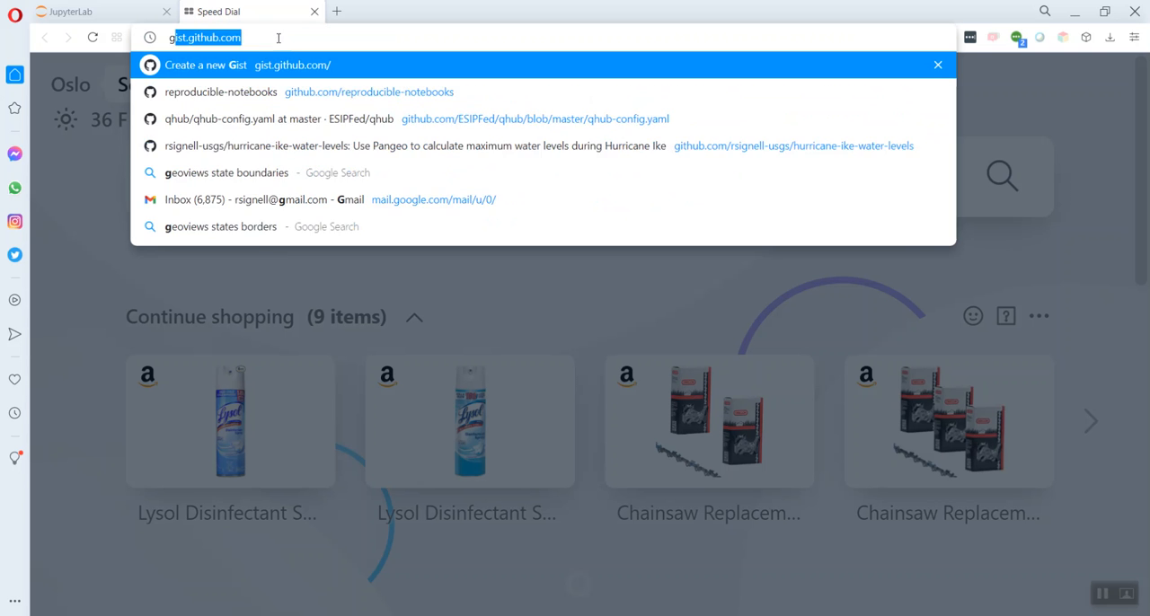
pyautogui.write('gfs thredds unidata')
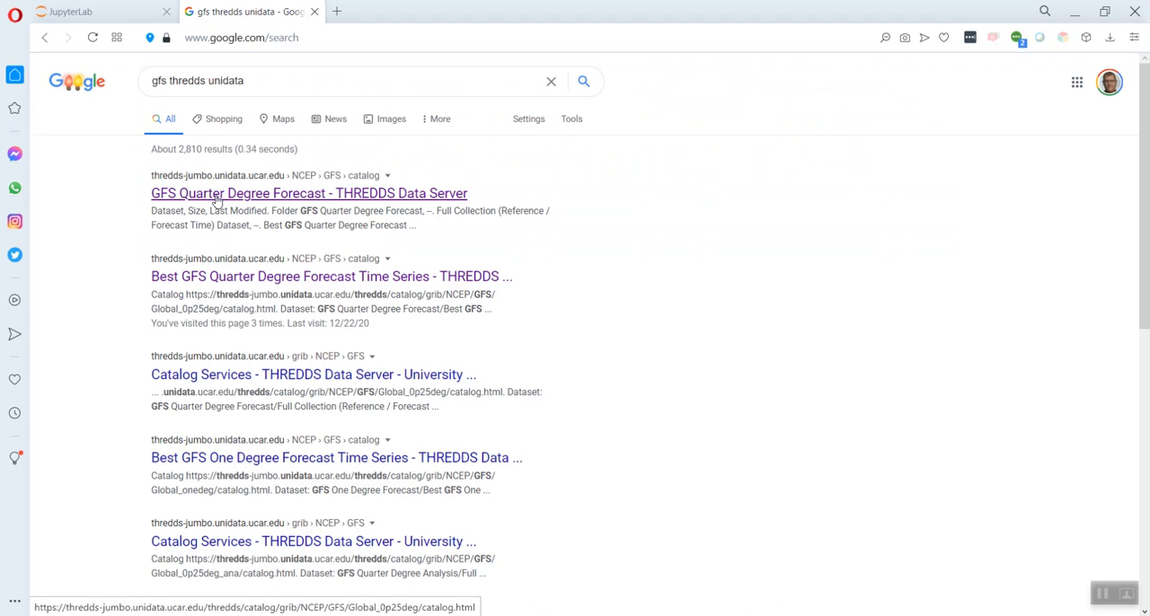
pyautogui.moveTo(265, 194)
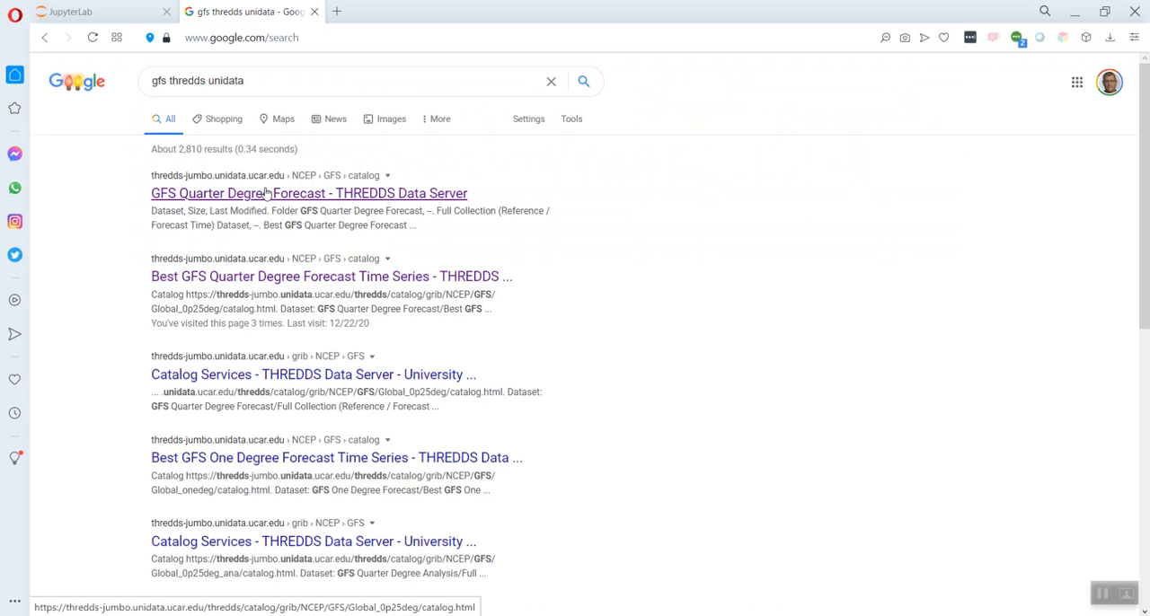
pyautogui.moveTo(179, 280)
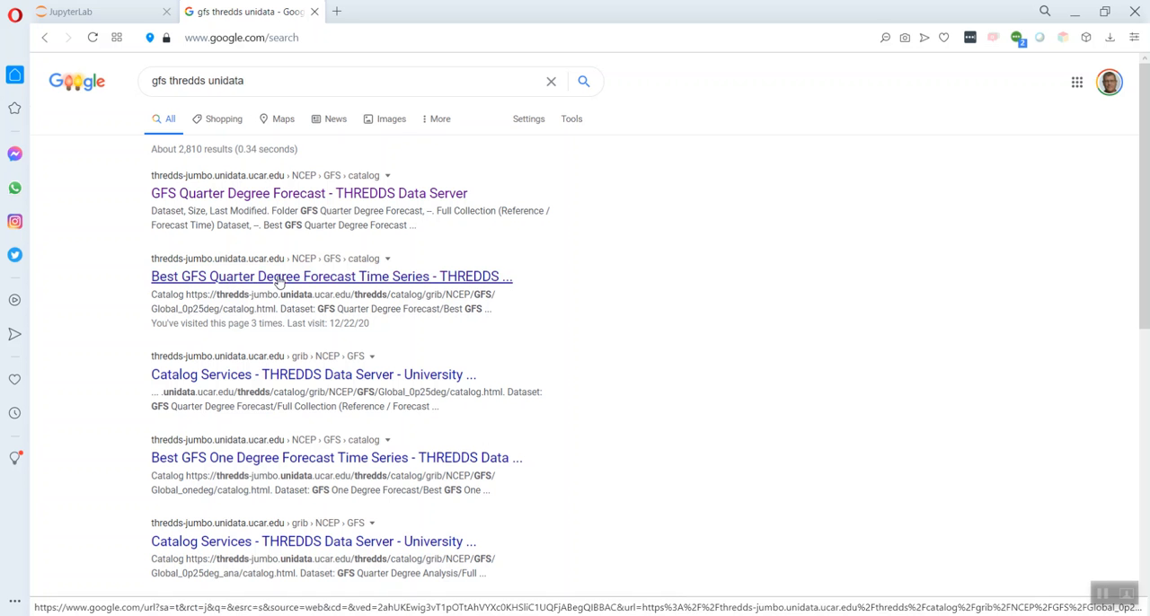
pyautogui.click(330, 276)
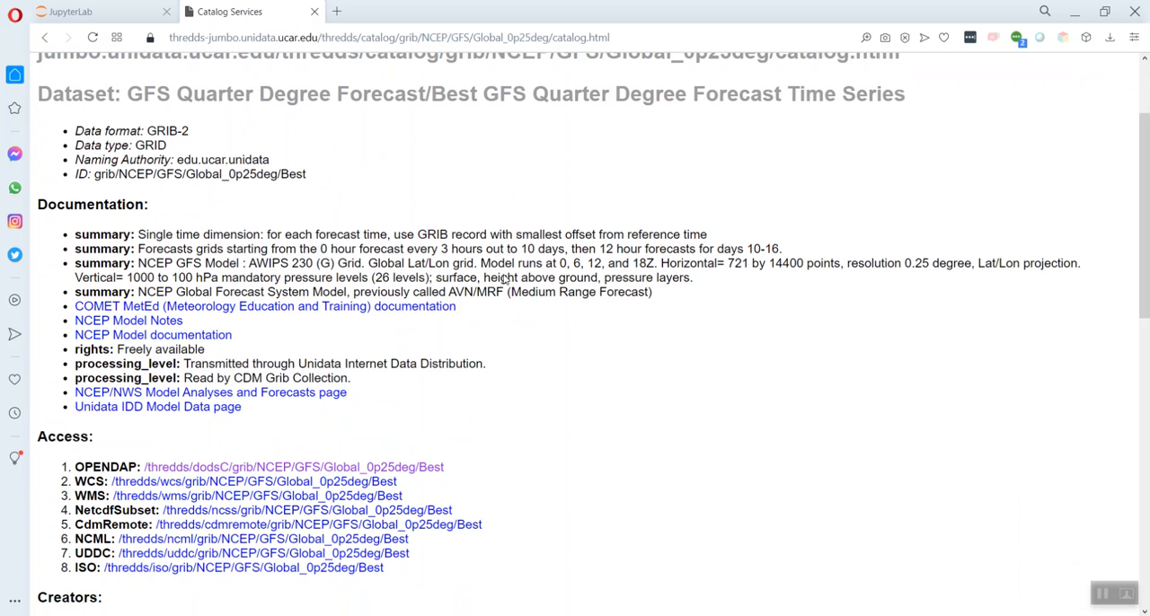
pyautogui.moveTo(542, 361)
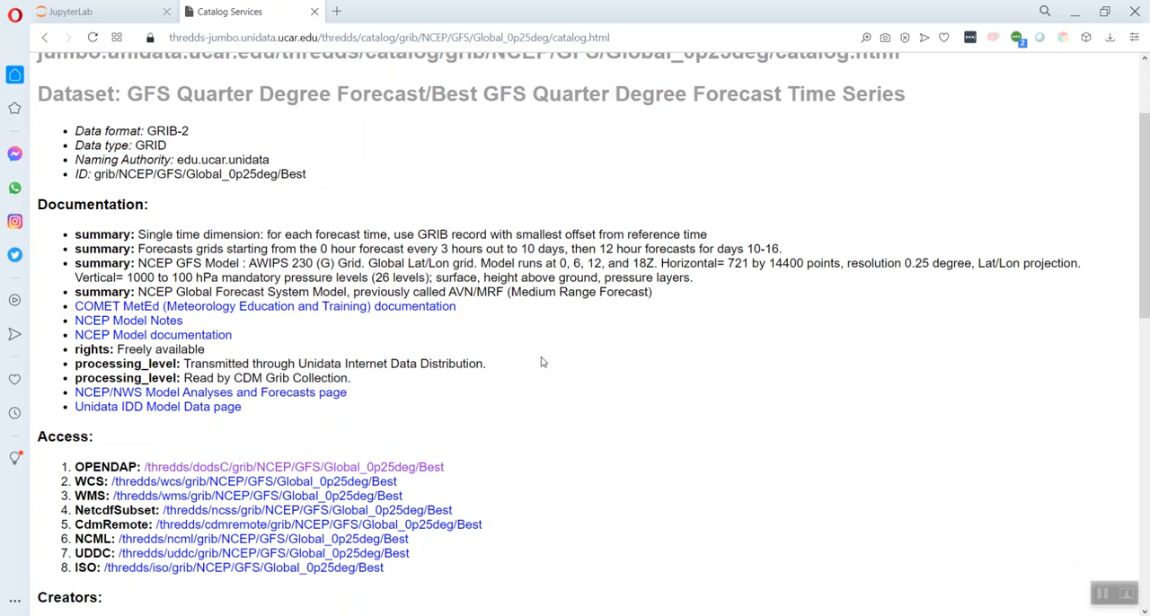
pyautogui.moveTo(302, 422)
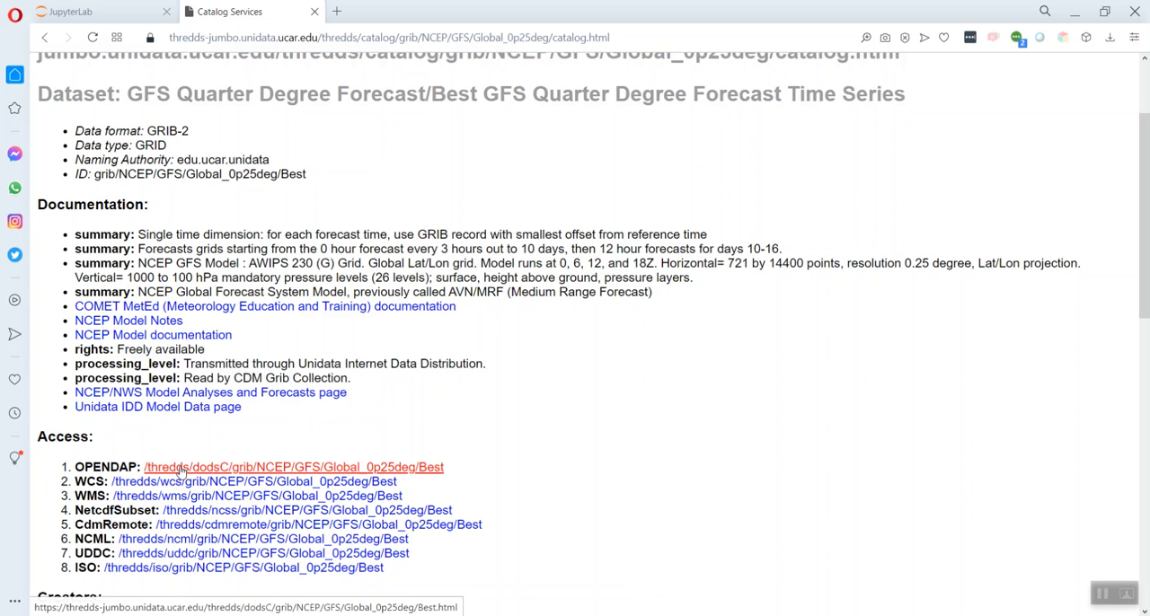
pyautogui.click(294, 467)
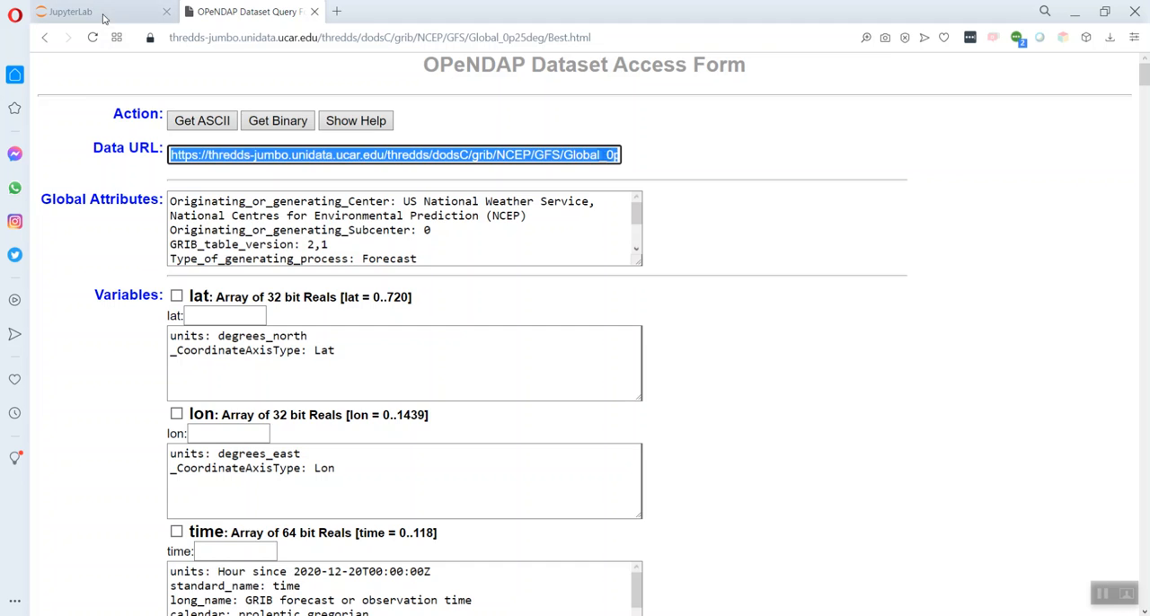
# - Store the OPeNDAP address as url and load it into ds with xr.open_dataset(url)
pyautogui.click(68, 10)
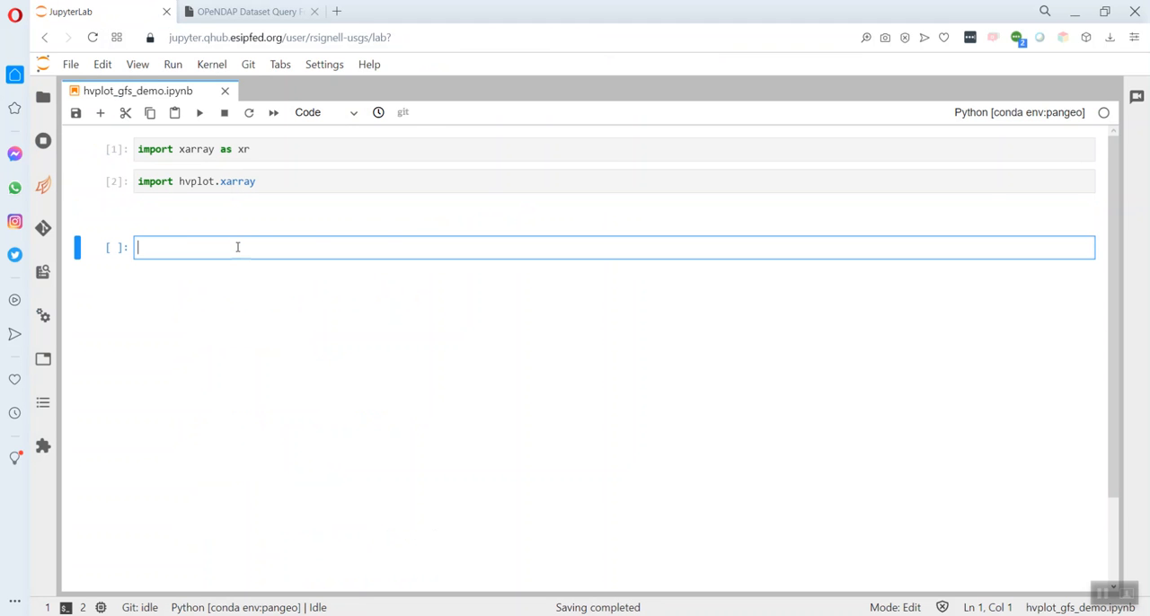
pyautogui.write('ur')
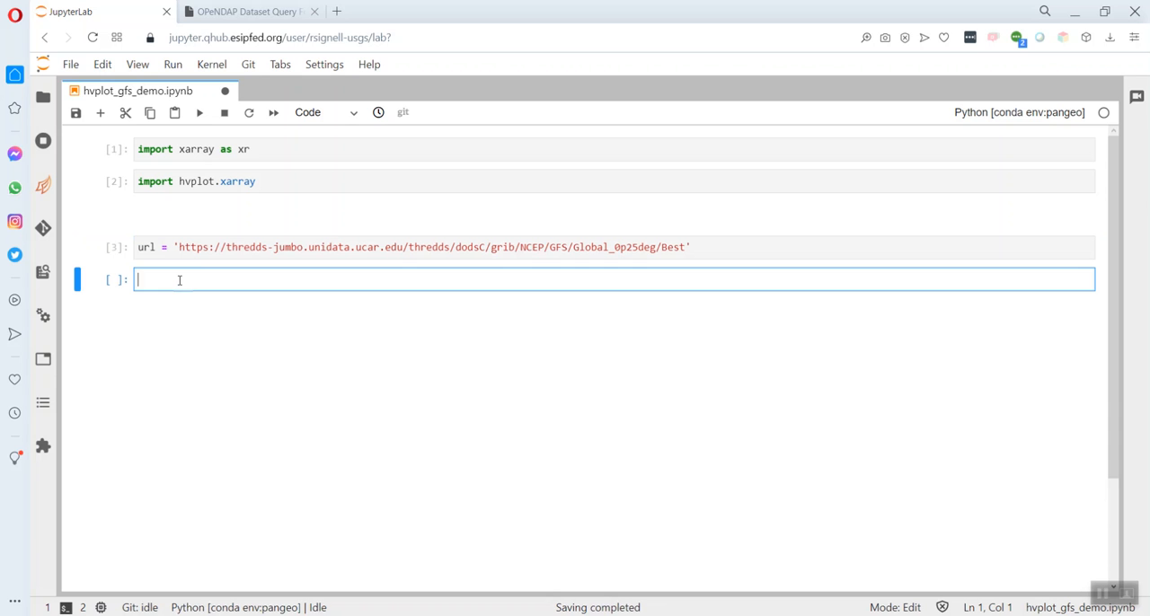
pyautogui.write('ds =')
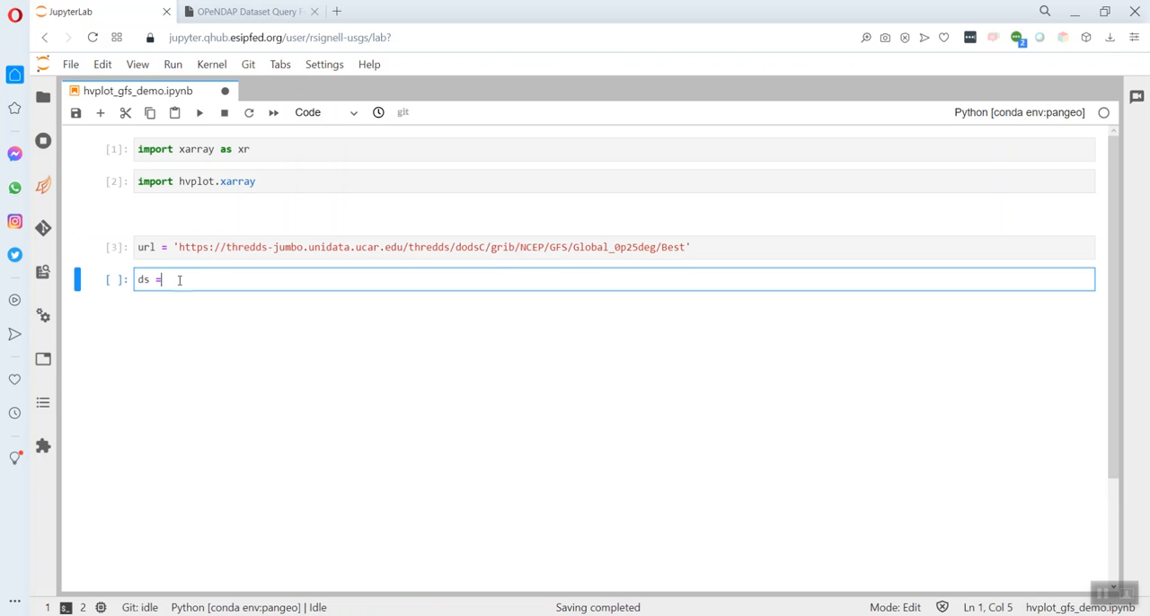
pyautogui.write('xr.')
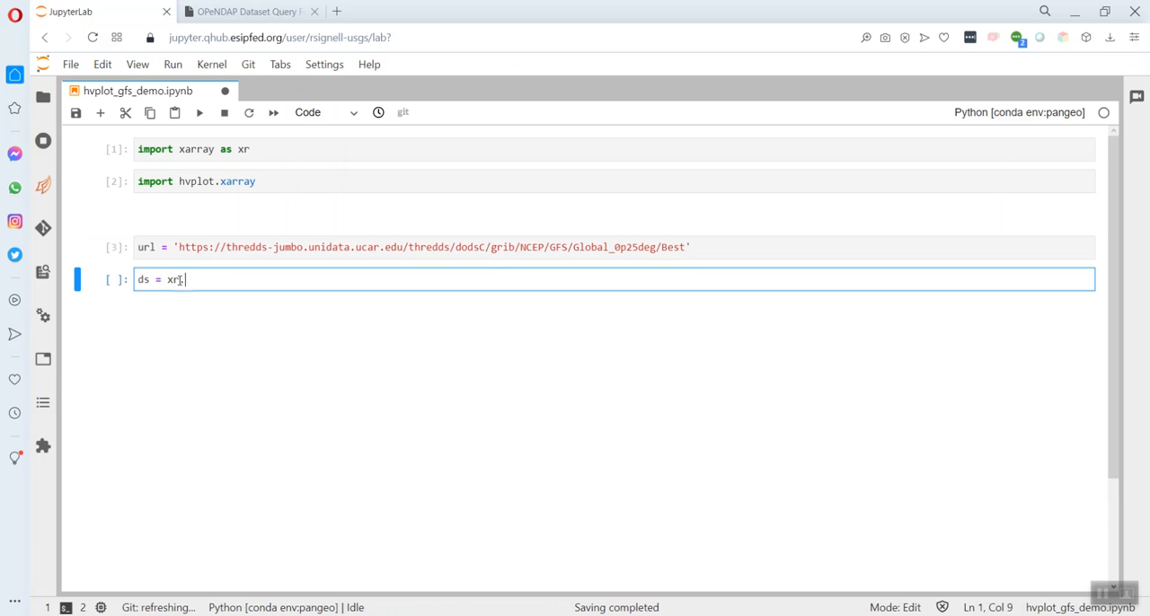
pyautogui.write('.open_dataset(url')
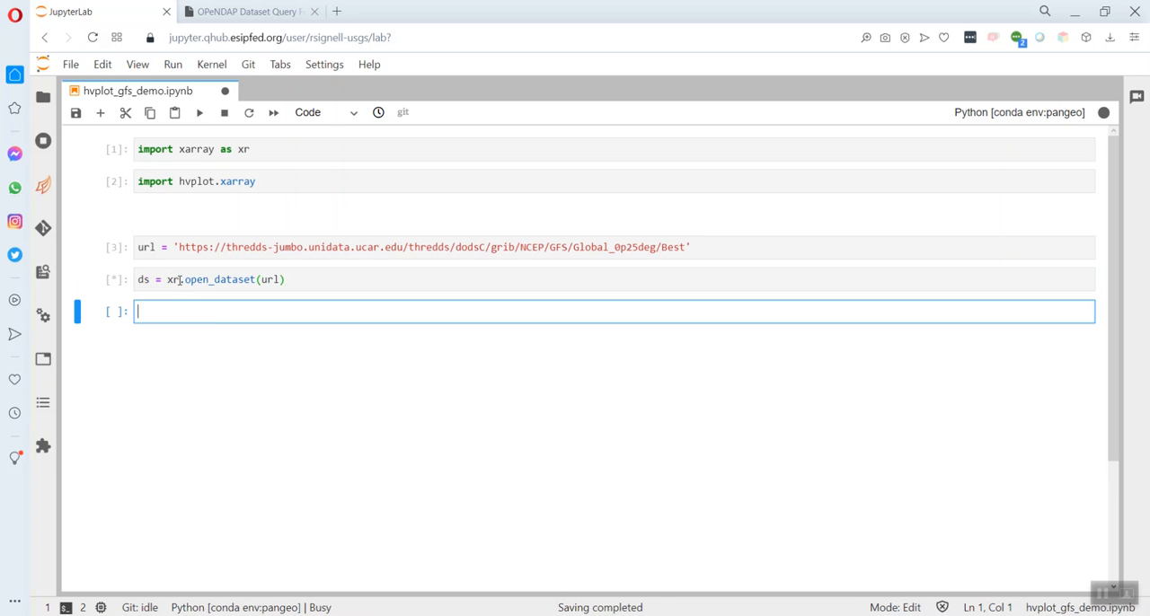
pyautogui.write('ds')
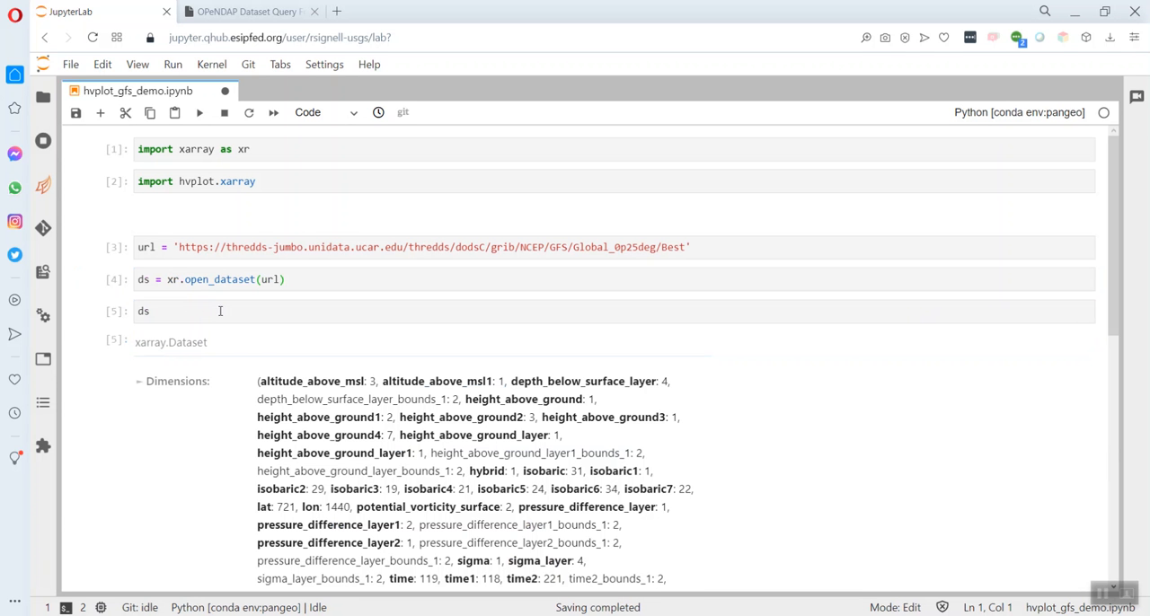
pyautogui.moveTo(259, 268)
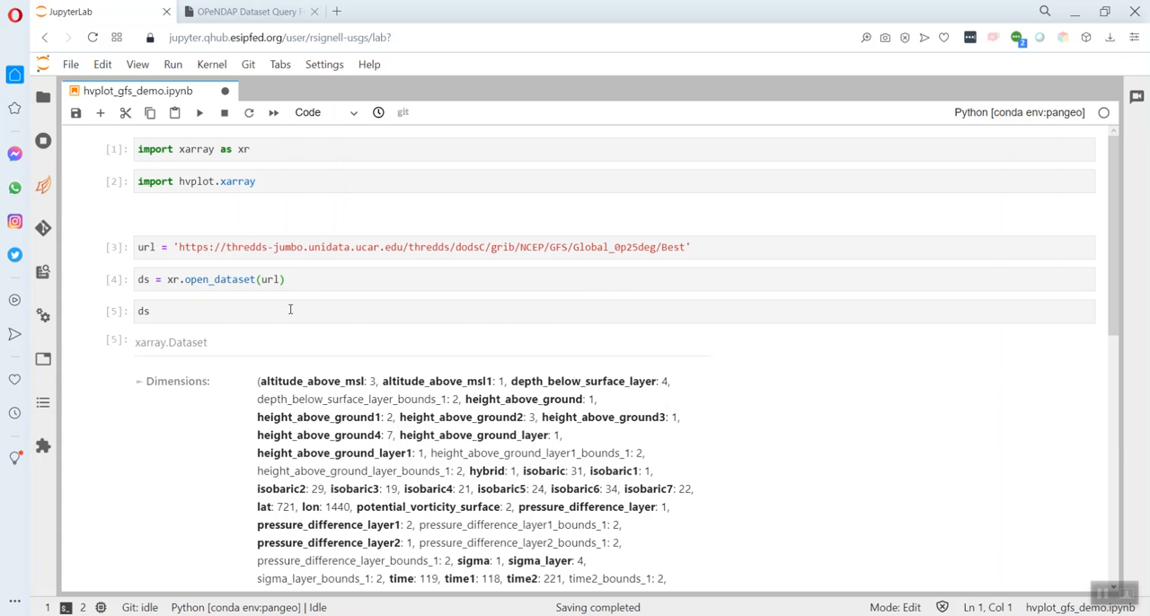
# - Expand the ds data variables list and show attributes of a momentum flux variable
pyautogui.scroll(-3)
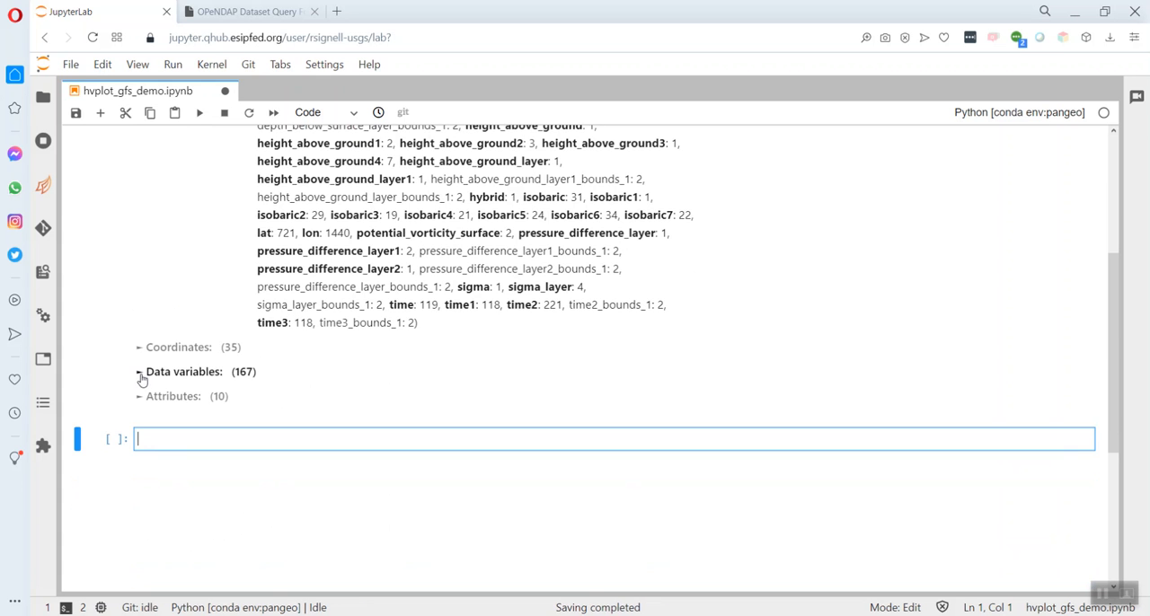
pyautogui.click(141, 370)
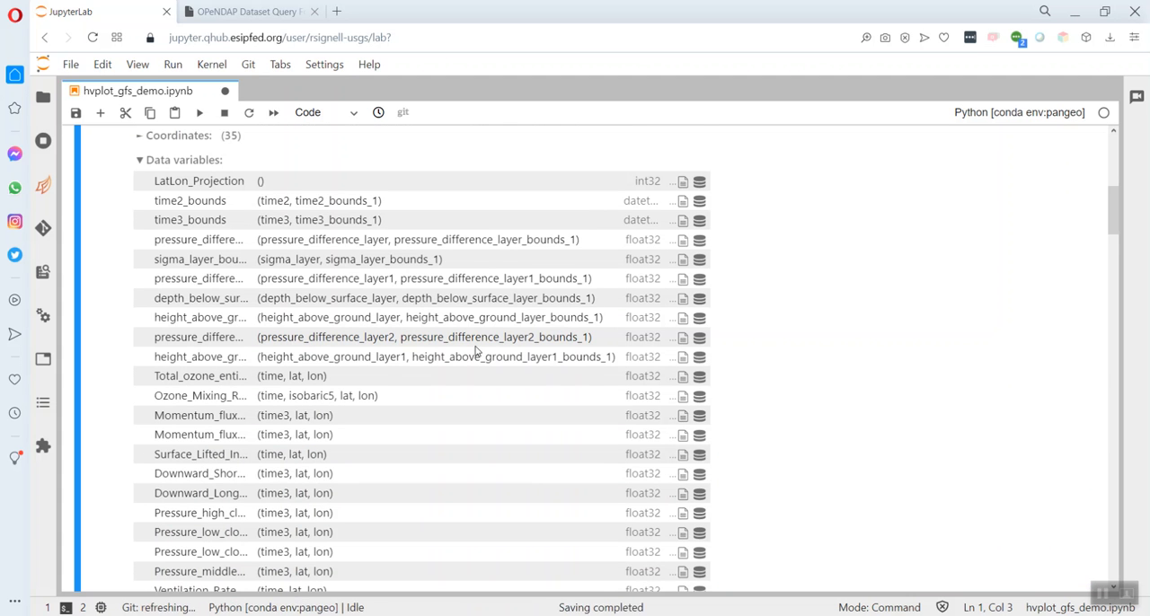
pyautogui.scroll(-3)
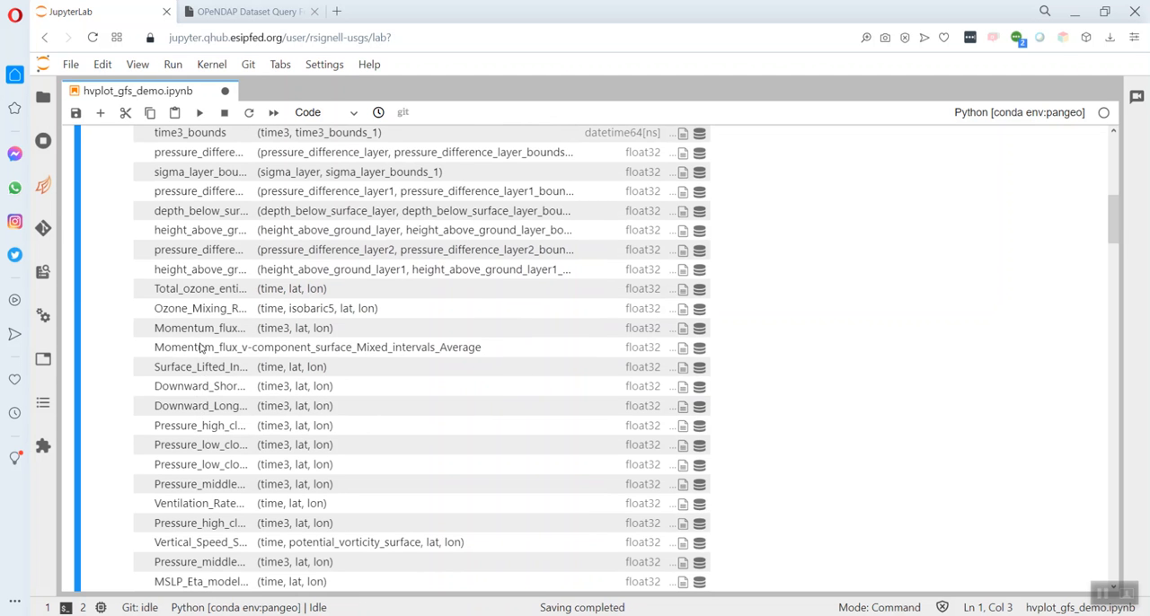
pyautogui.moveTo(197, 361)
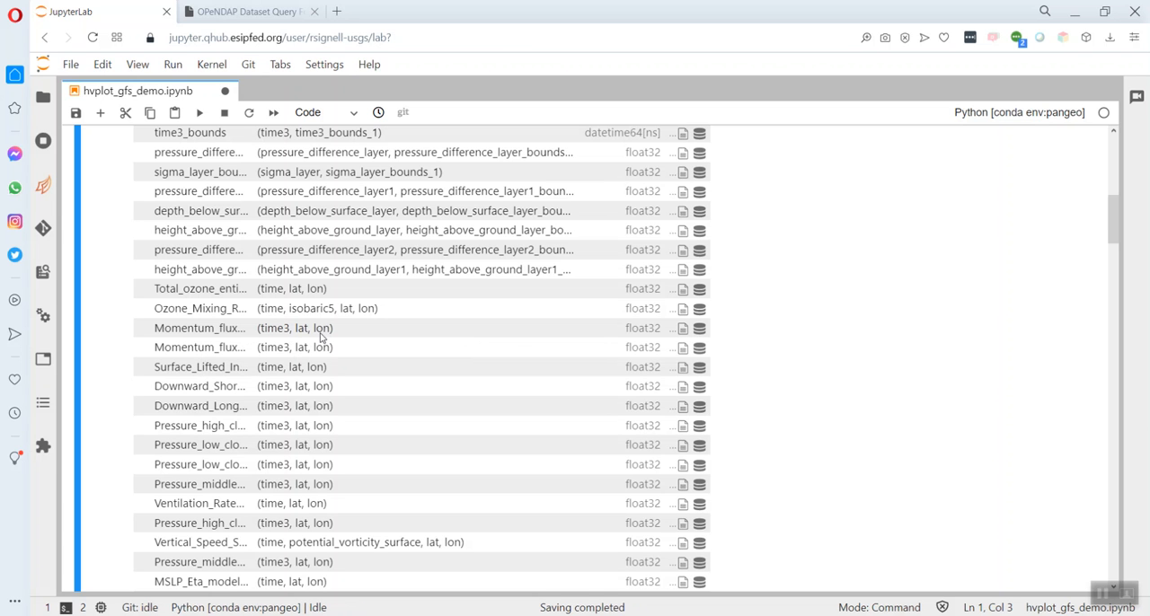
pyautogui.moveTo(682, 349)
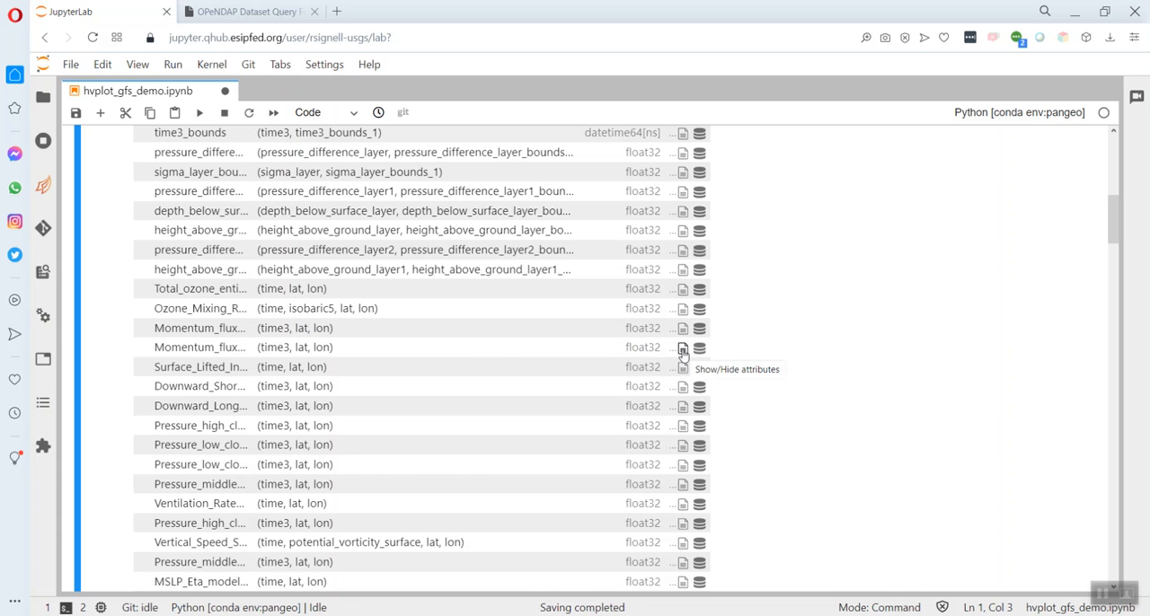
pyautogui.click(682, 348)
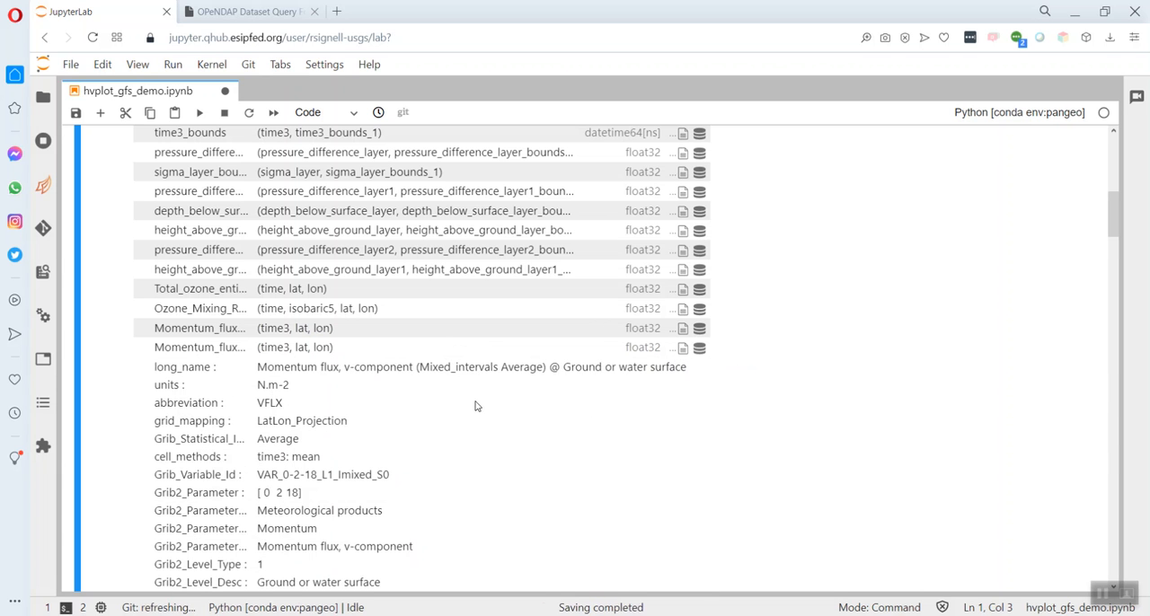
pyautogui.moveTo(312, 377)
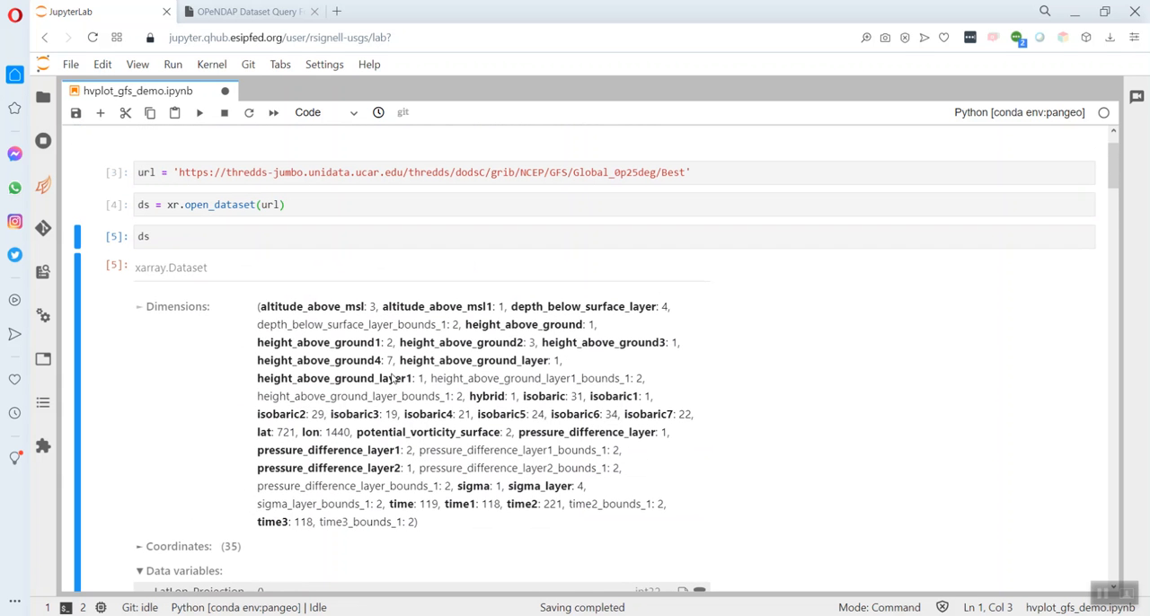
# - Pick u-component_of_wind_height_above_ground from autocomplete as a ds attribute
pyautogui.click(232, 237)
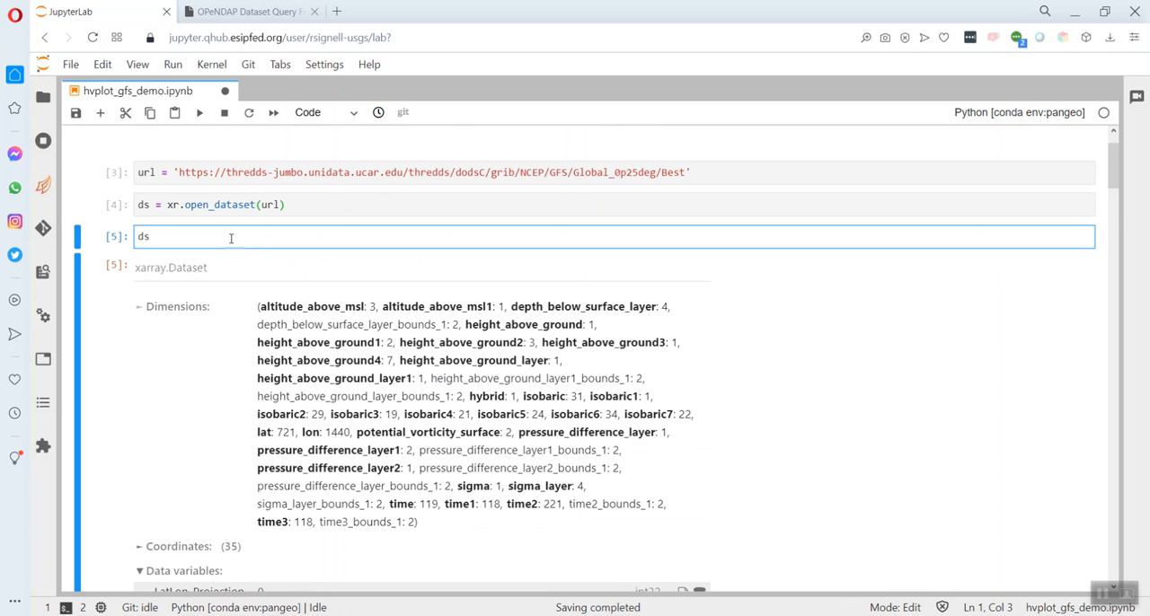
pyautogui.write('.')
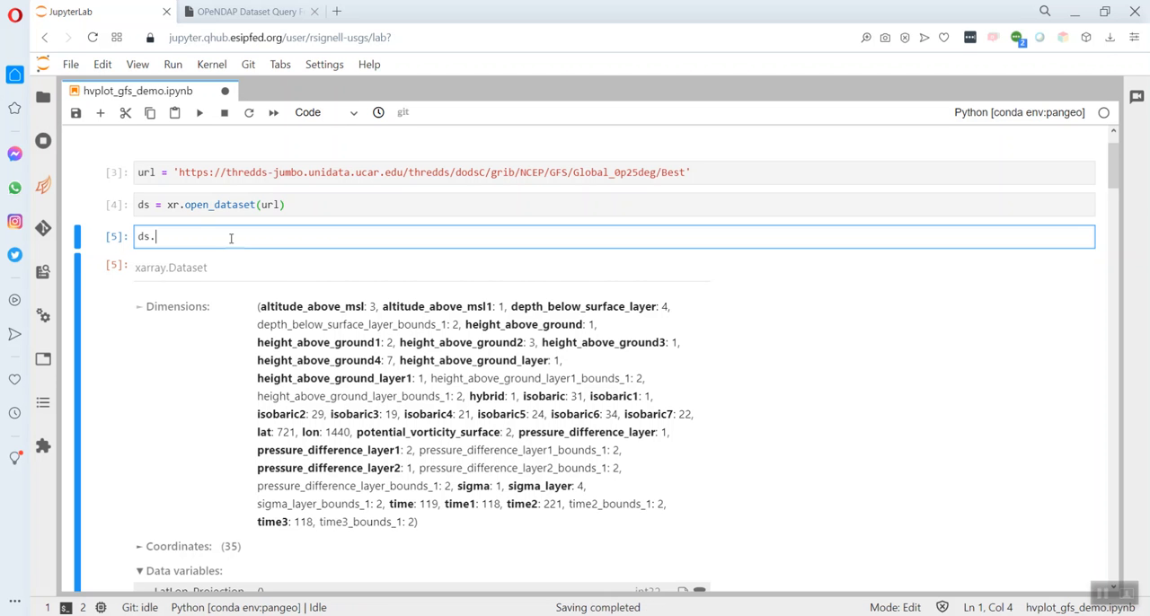
pyautogui.write('u')
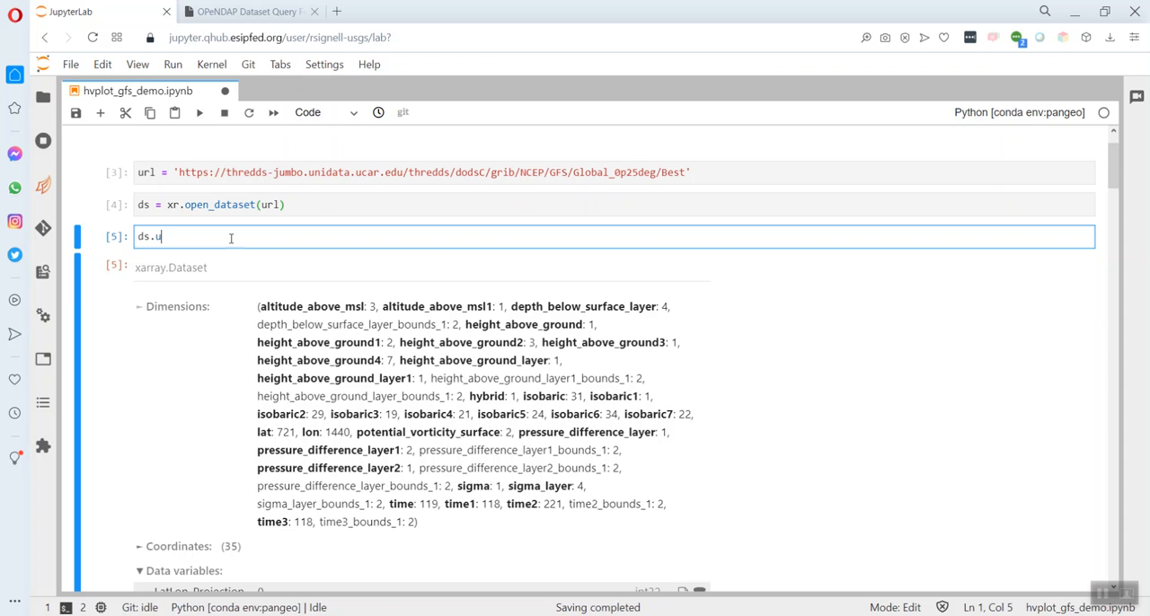
pyautogui.write('u')
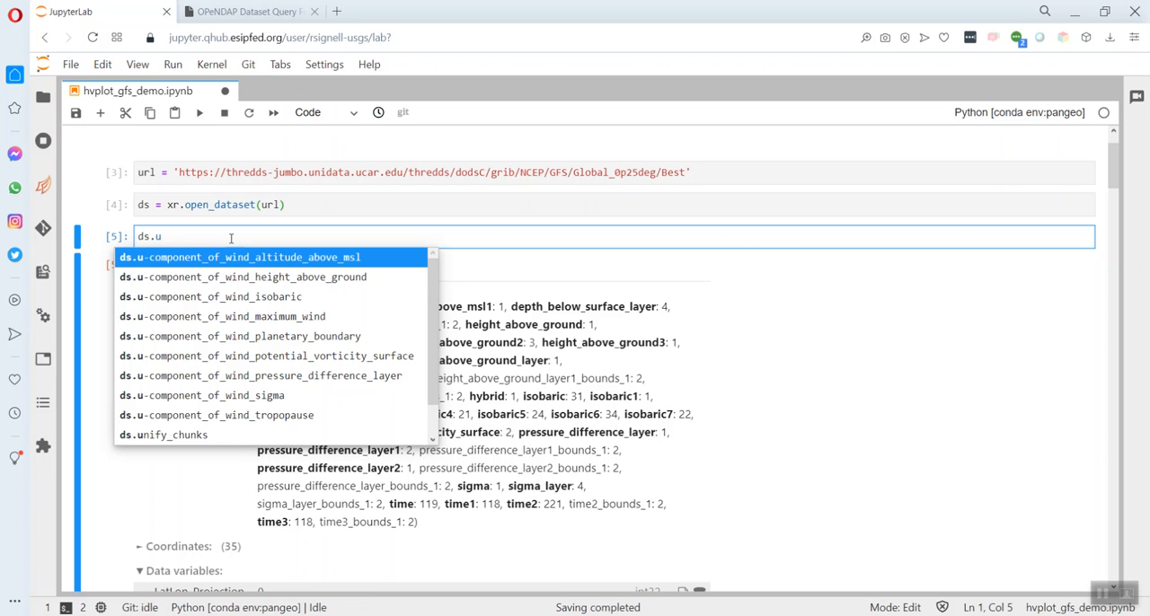
pyautogui.moveTo(242, 277)
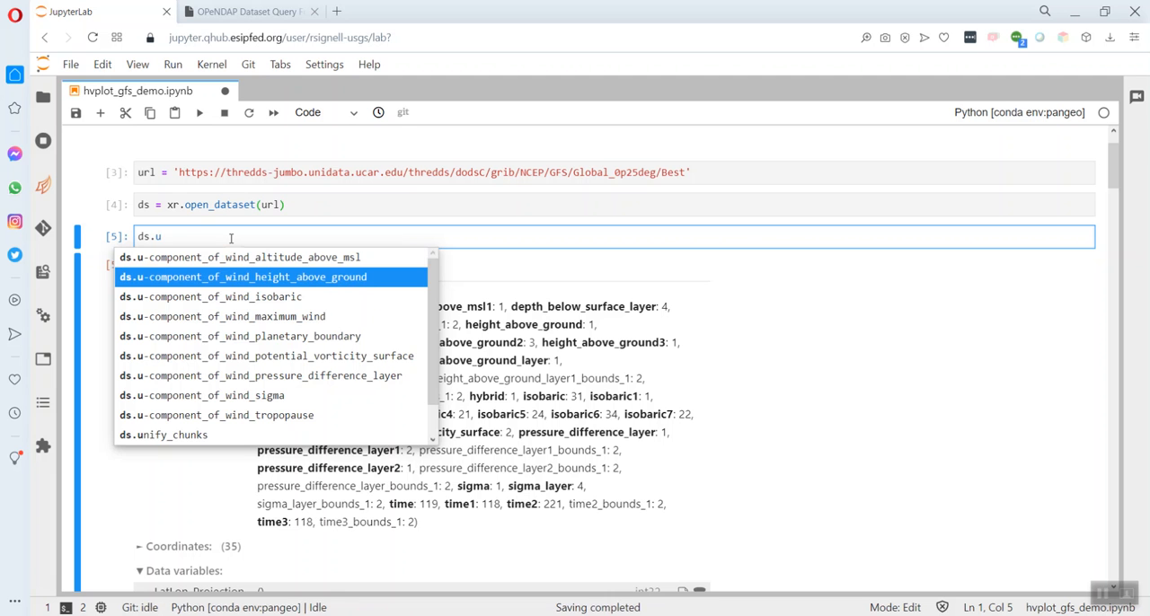
pyautogui.click(240, 276)
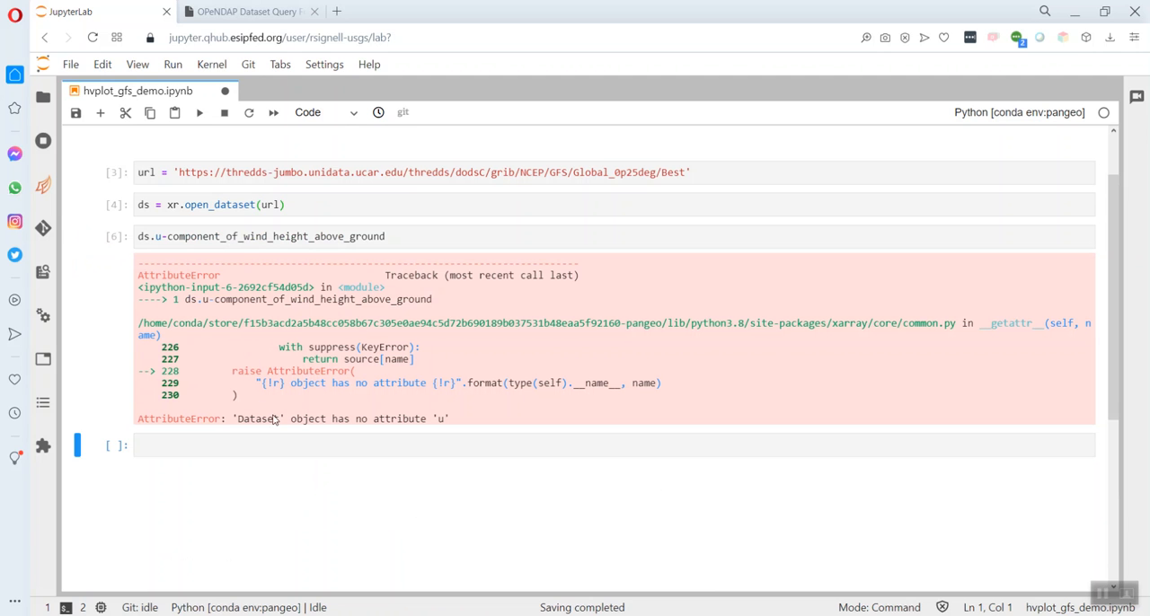
pyautogui.moveTo(449, 423)
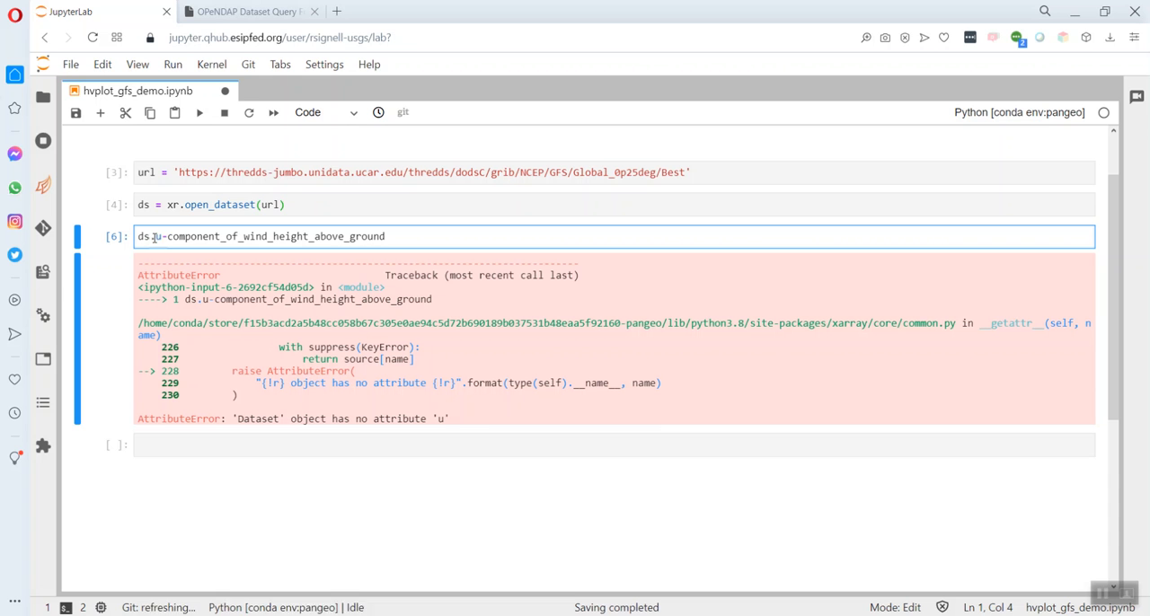
# - Rewrite it as ds['u-component_of_wind_height_above_ground'] and run to show the array
pyautogui.press('Backspace')
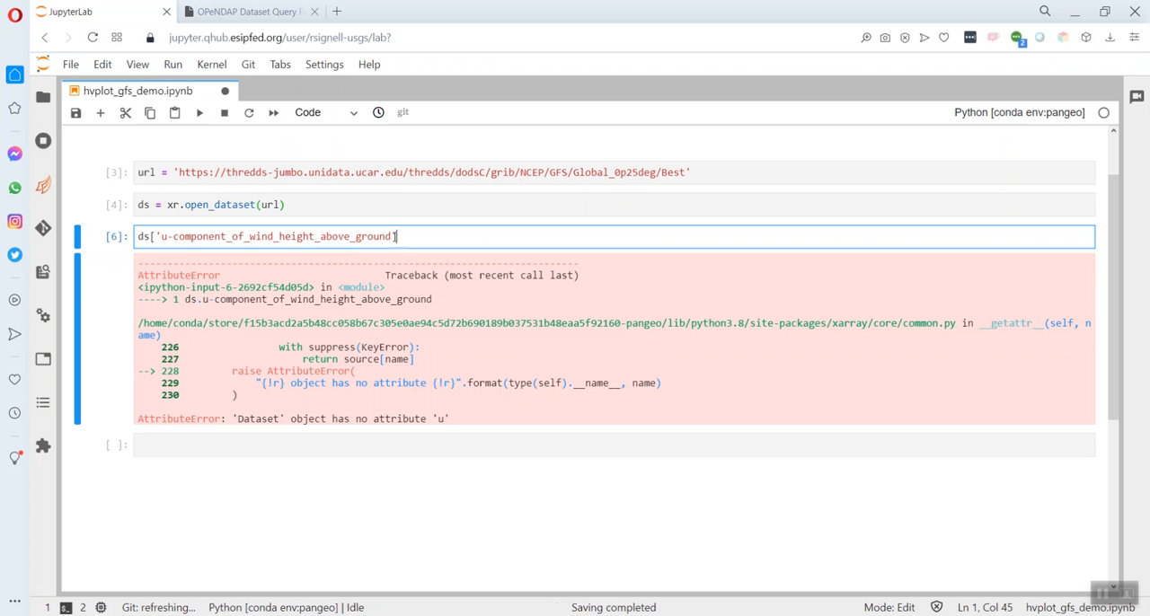
pyautogui.write(']')
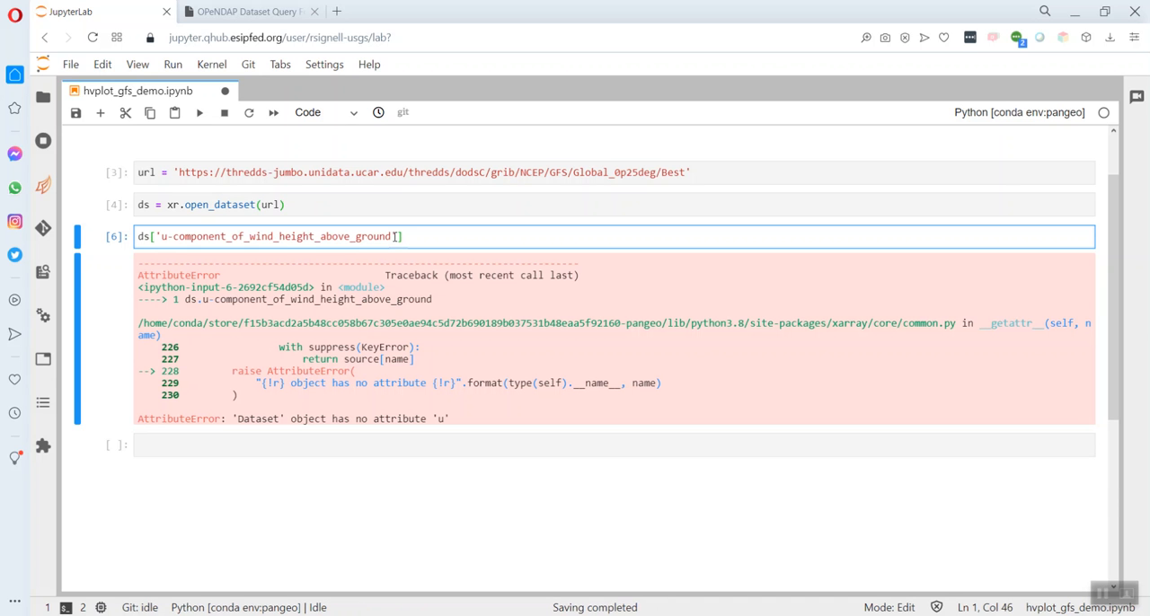
pyautogui.press('shift+Enter')
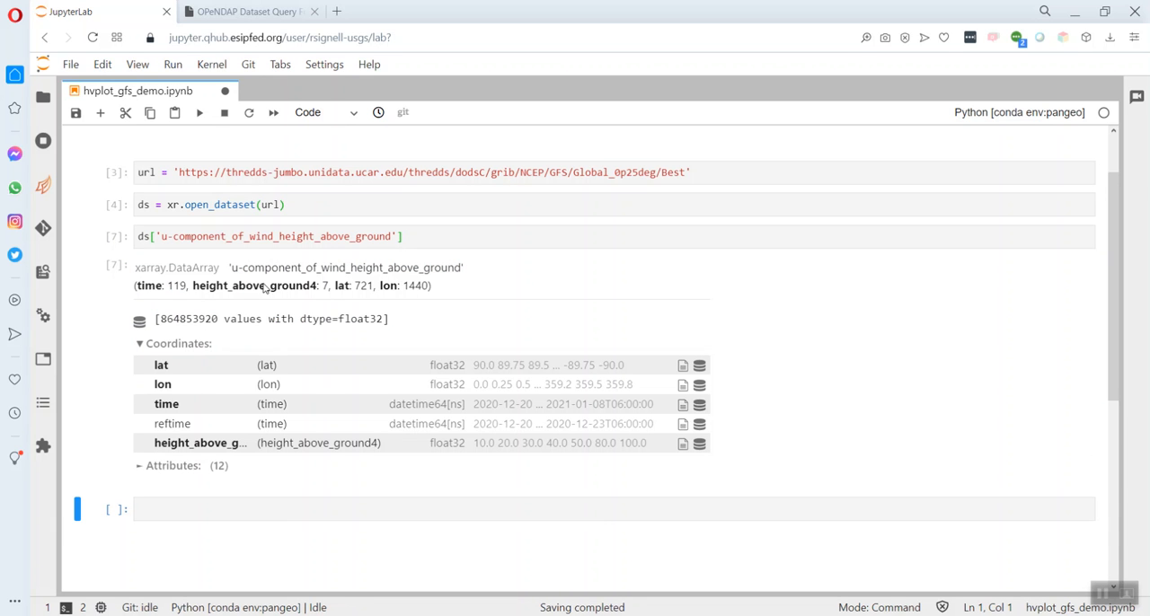
pyautogui.moveTo(363, 478)
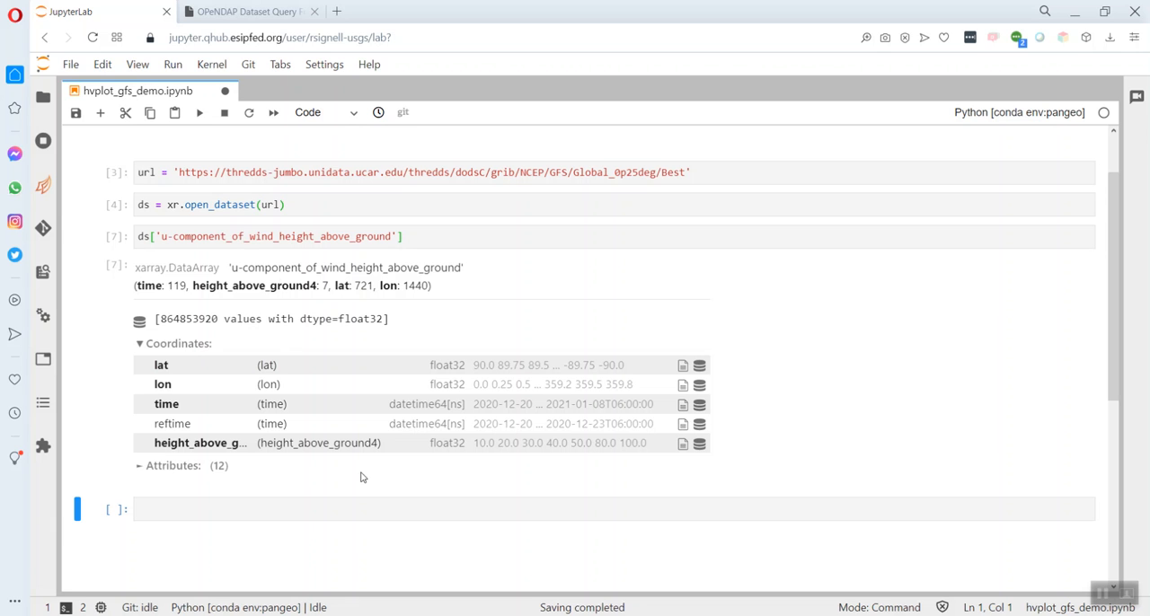
# - Define ds_conus = ds.sel(lon=slice(-130,-60), lat=slice(20,50))
pyautogui.click(383, 510)
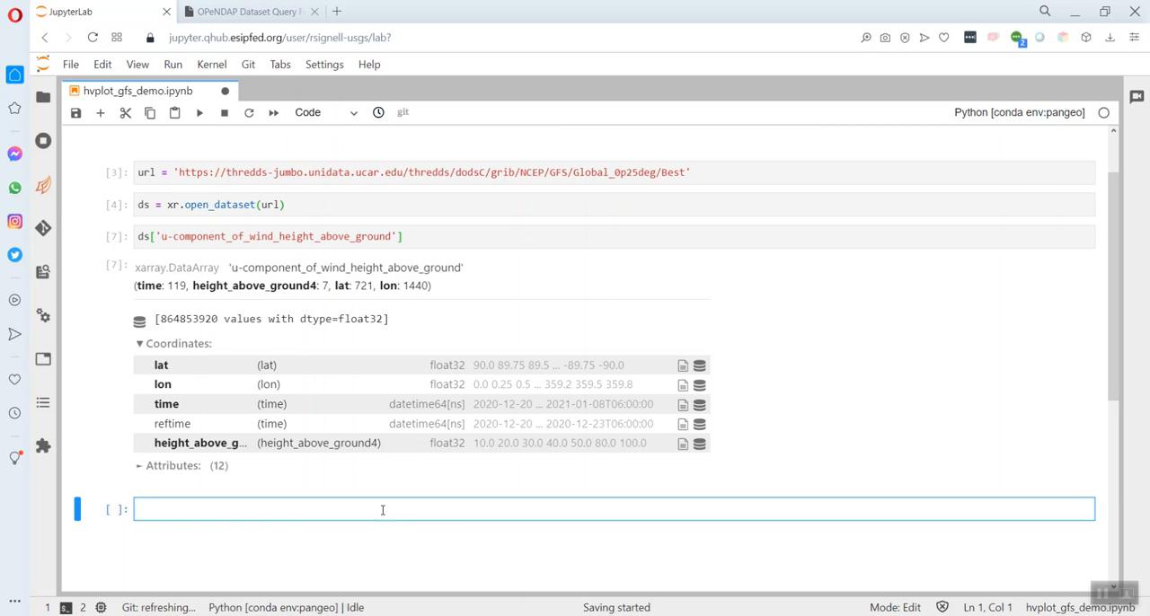
pyautogui.write('ds_consu')
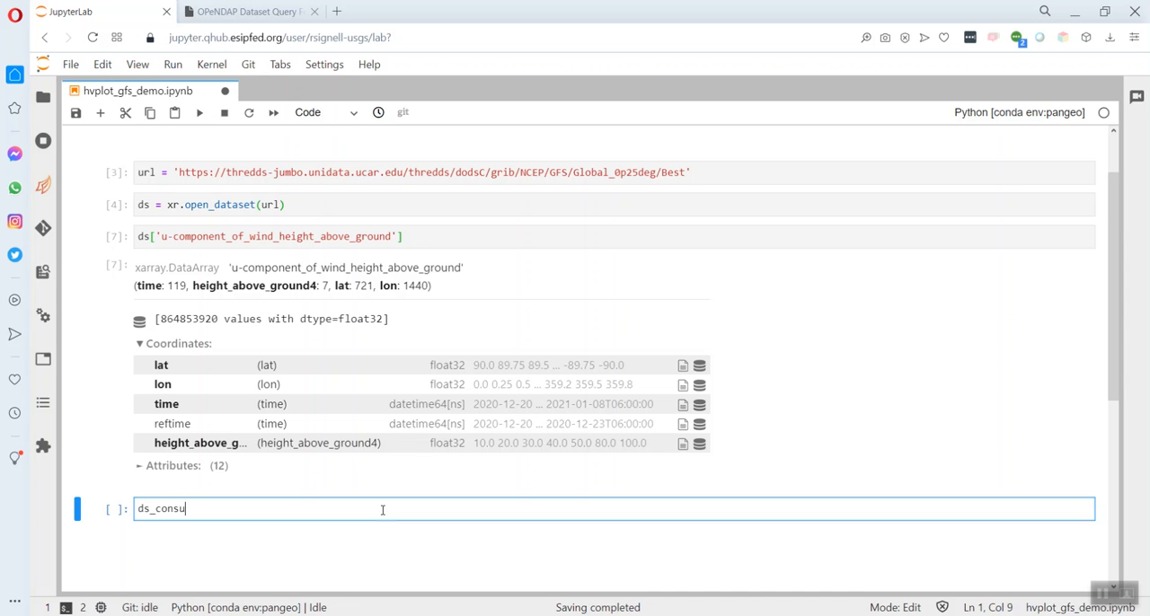
pyautogui.press('Backspace')
pyautogui.write('us = ds')
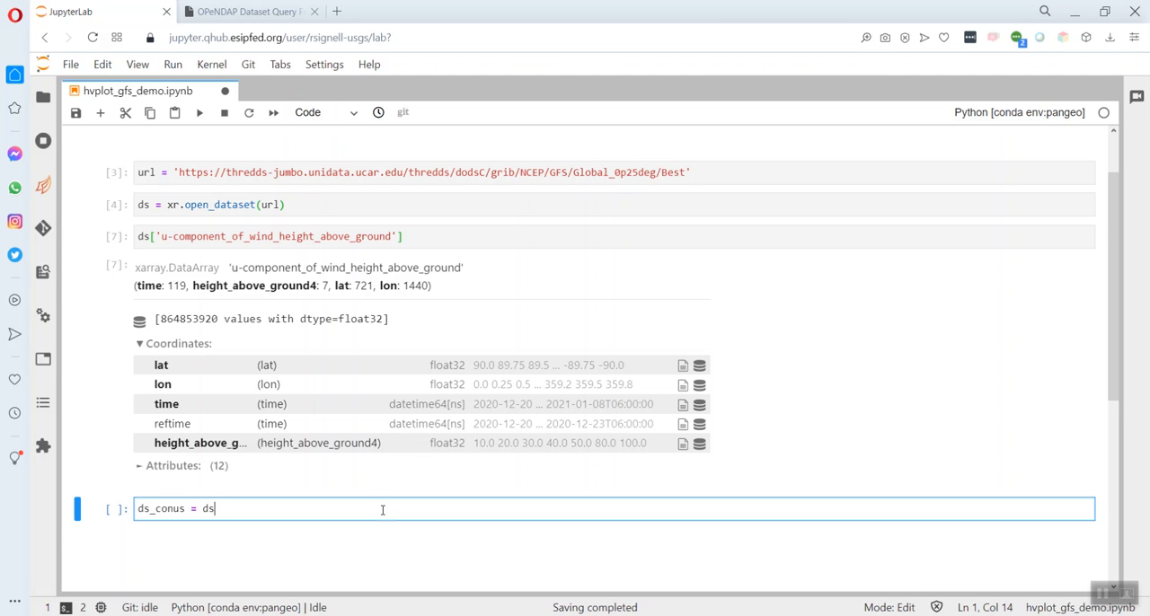
pyautogui.write('.')
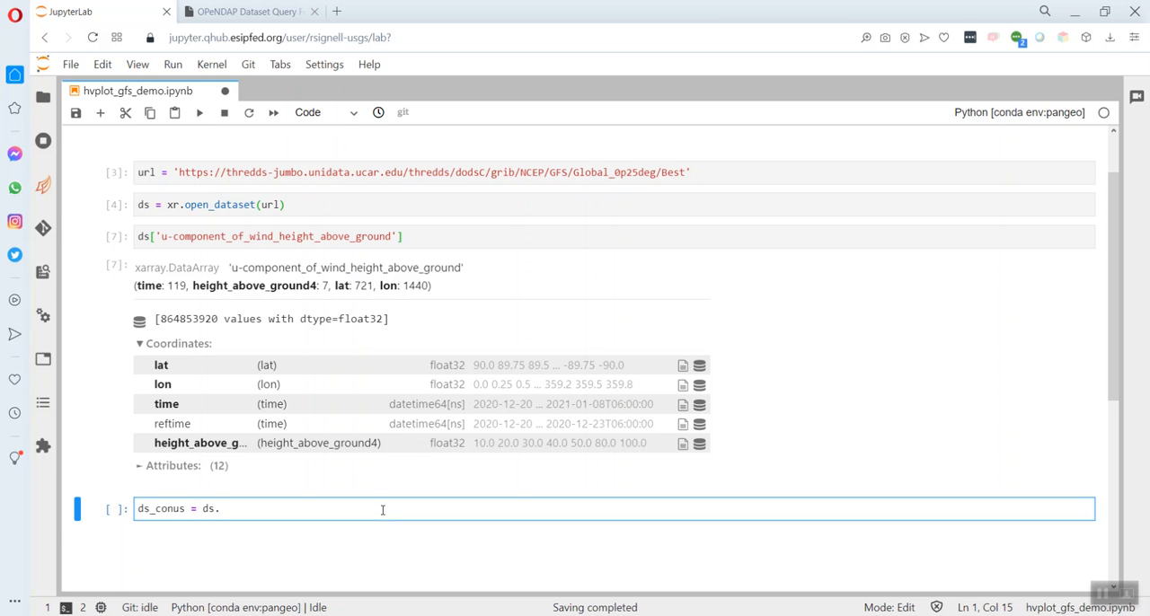
pyautogui.write('sel')
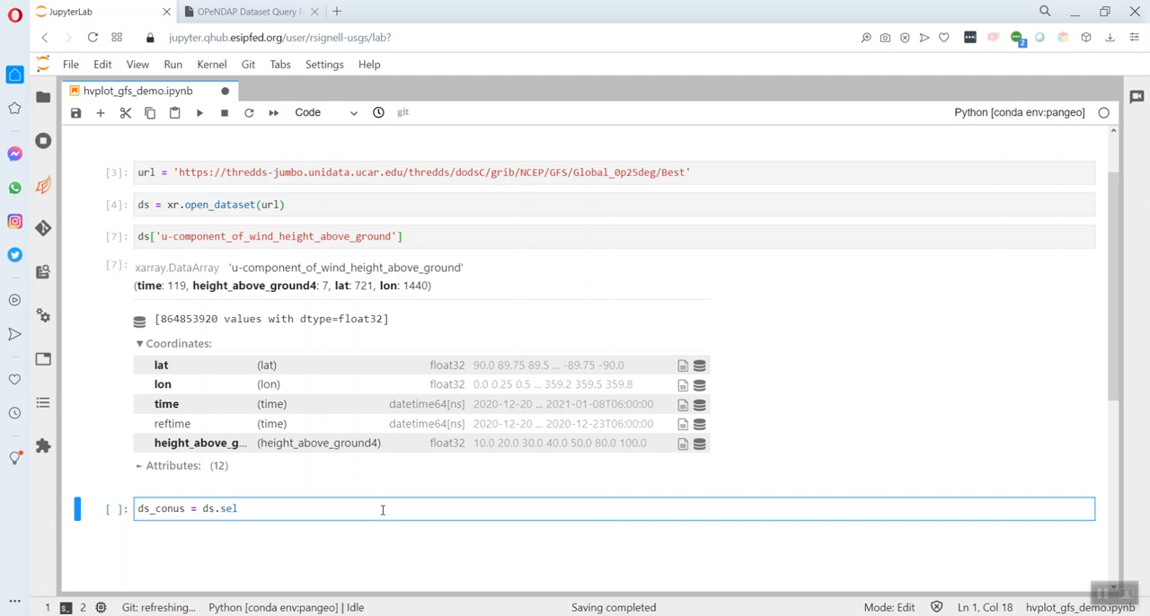
pyautogui.write('()')
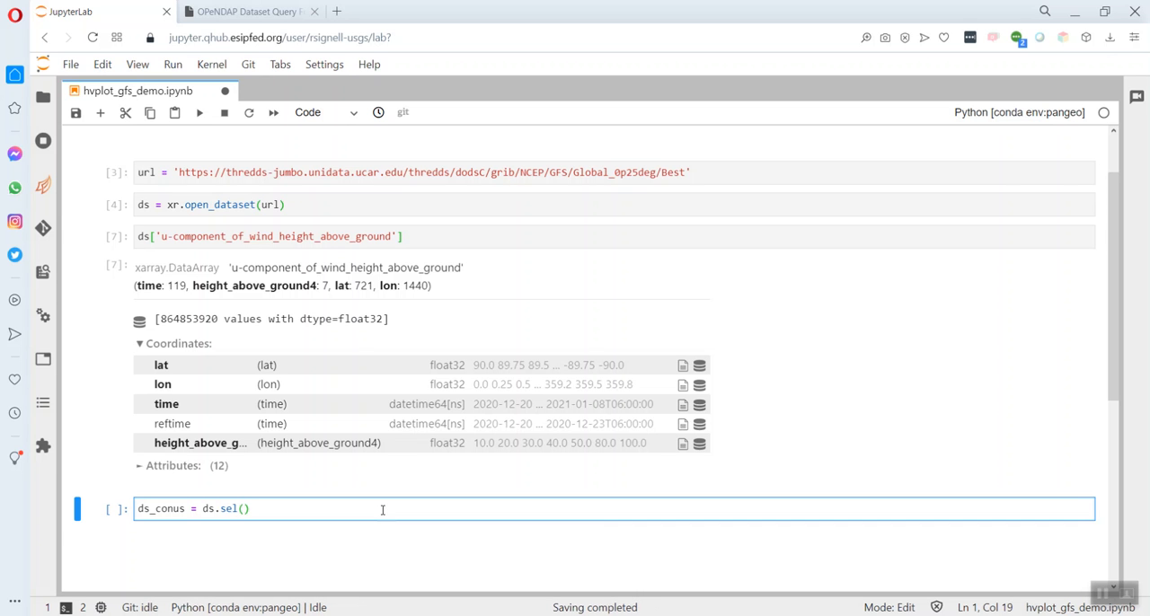
pyautogui.write('lon')
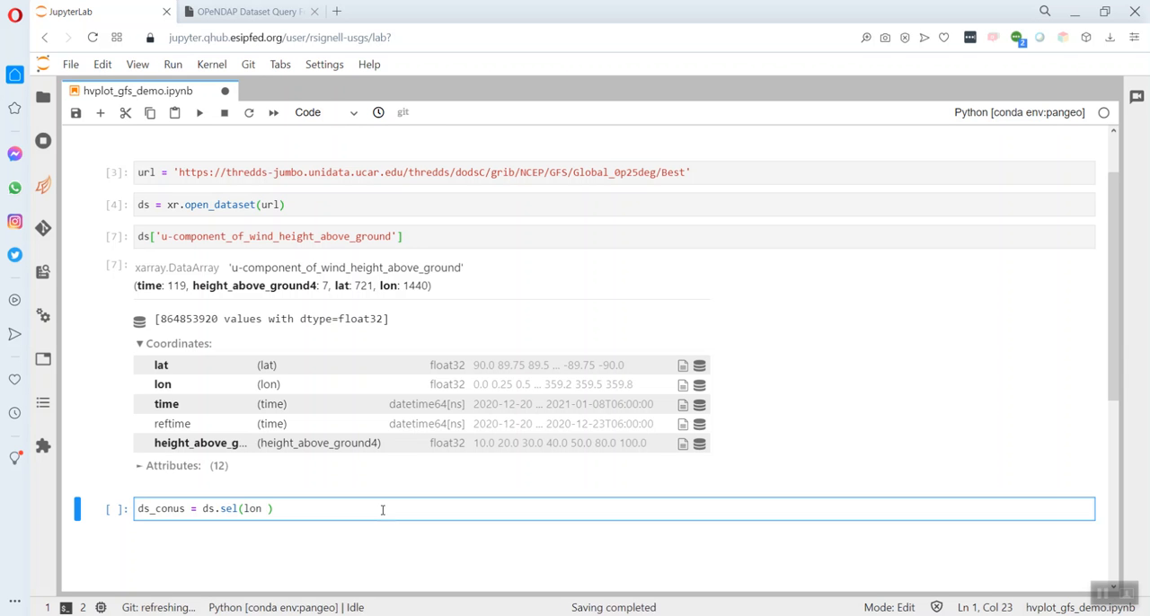
pyautogui.write('=slice(')
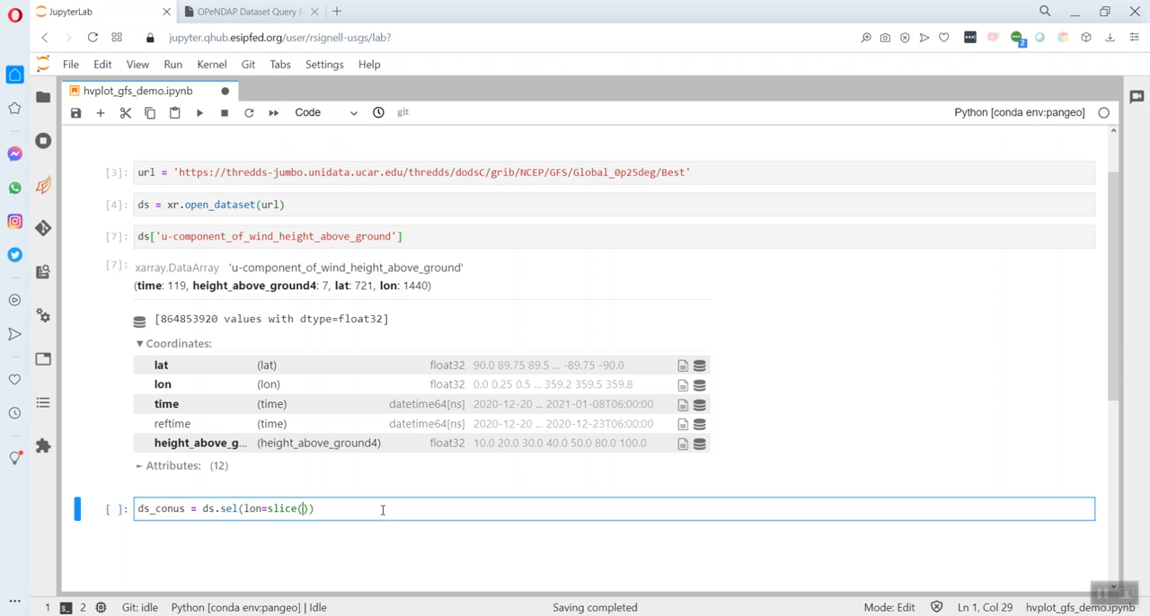
pyautogui.write('-130,')
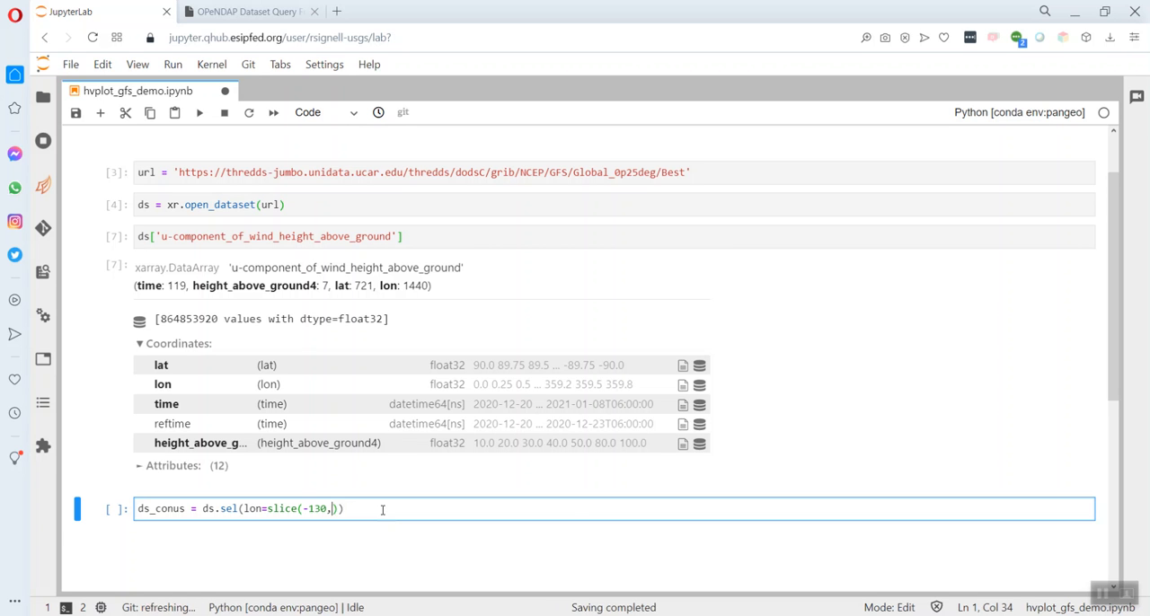
pyautogui.write('-60')
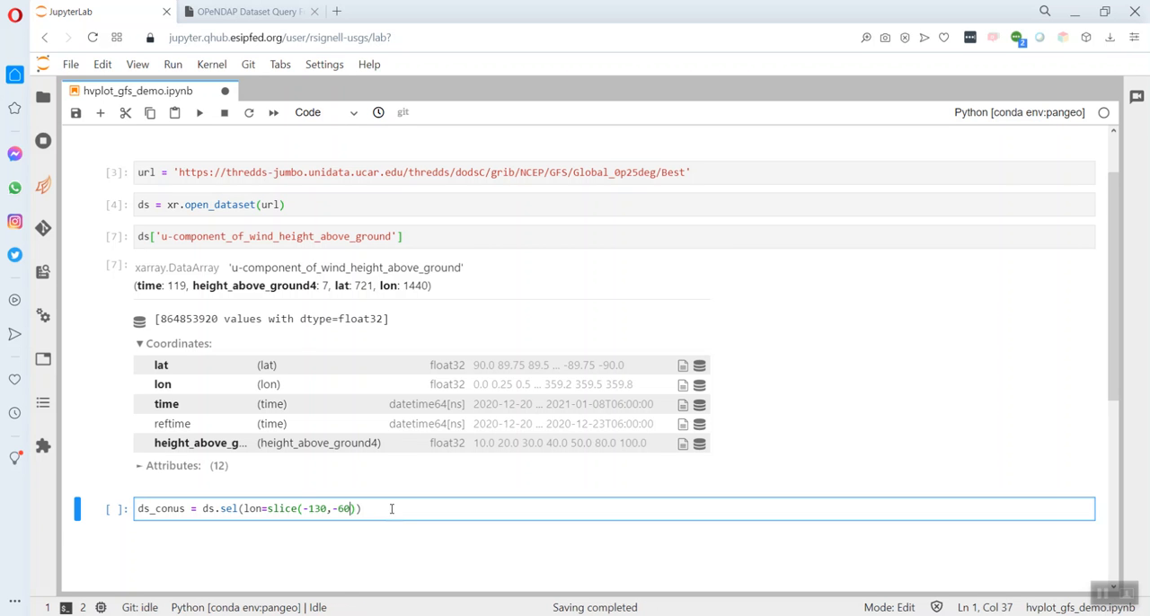
pyautogui.write('],')
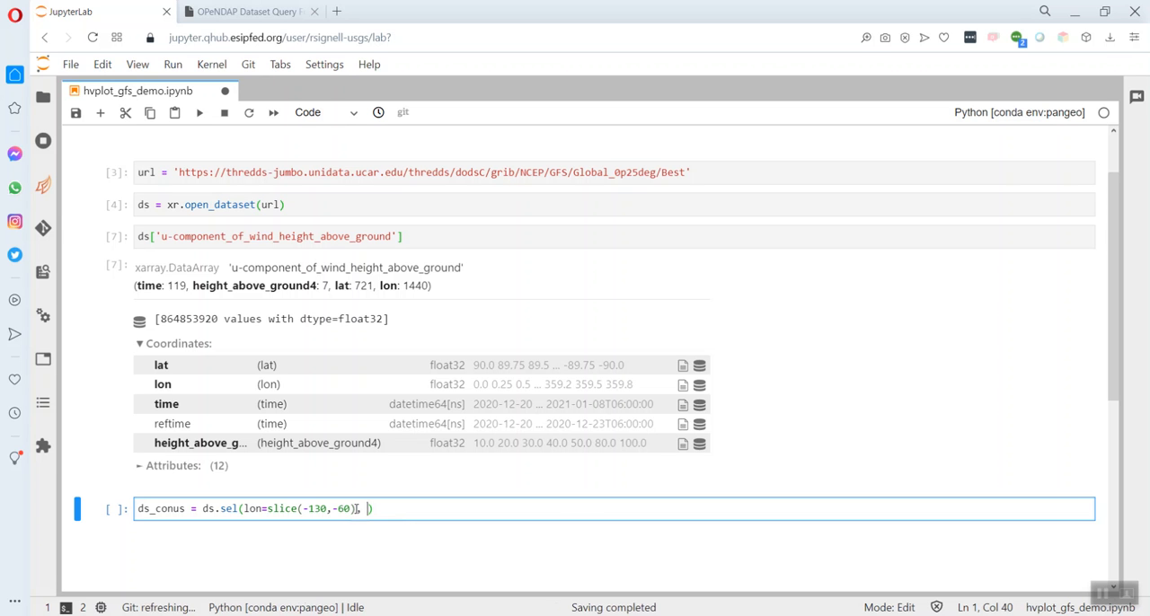
pyautogui.write('lat=')
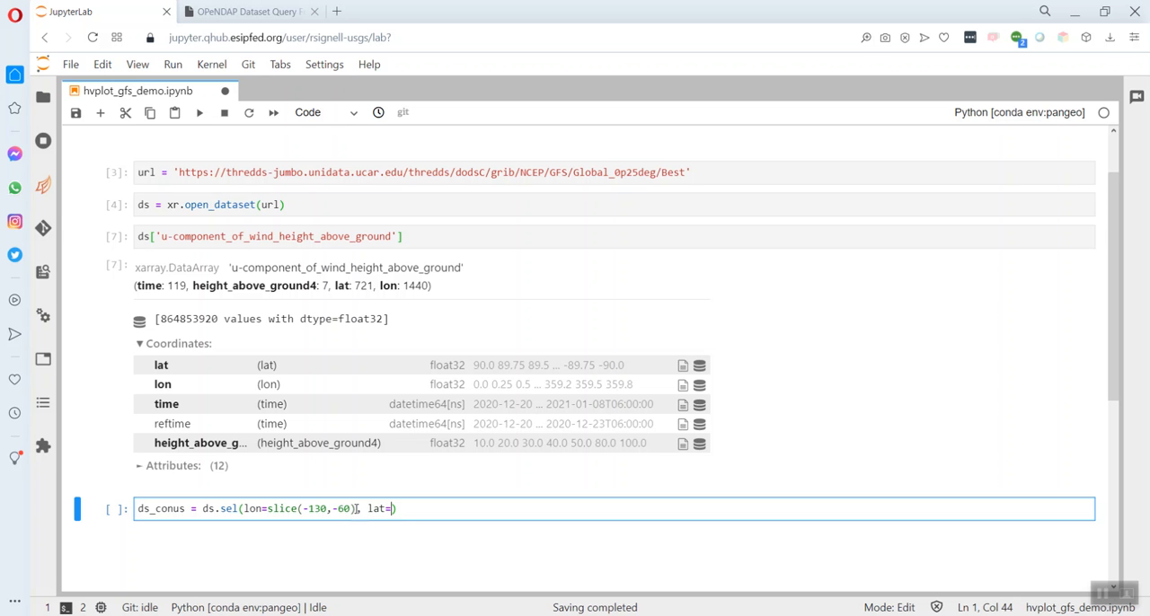
pyautogui.write('slice()')
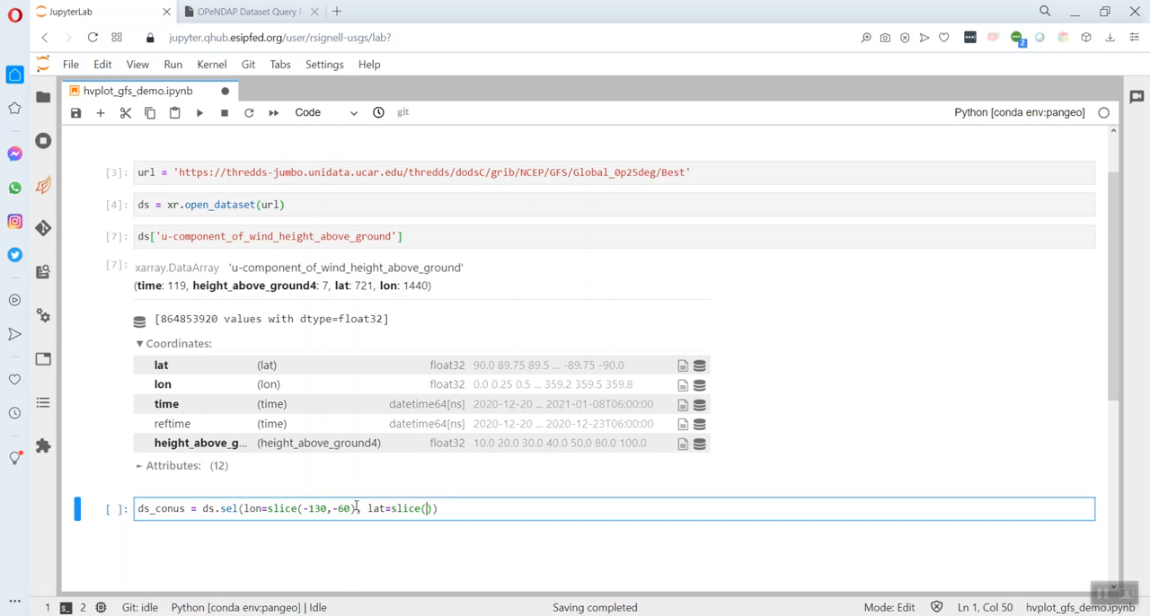
pyautogui.write('20,50')
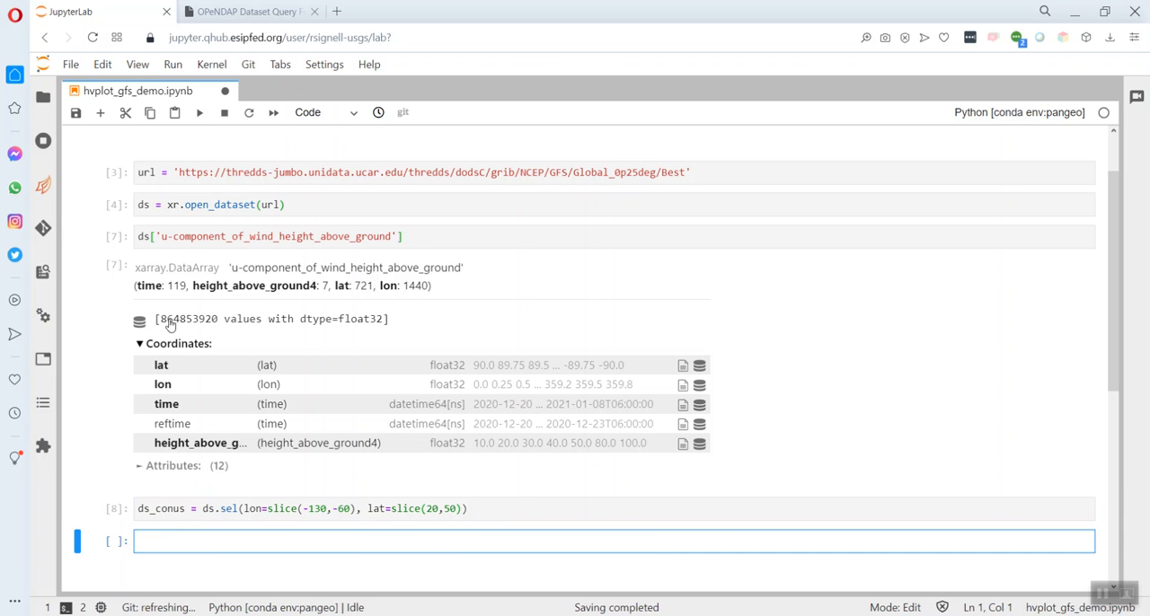
# - Display ds_conus['u-component_of_wind_height_above_ground'], which comes out with 0 lat and 0 lon
pyautogui.click(270, 237)
pyautogui.write('s_conu')
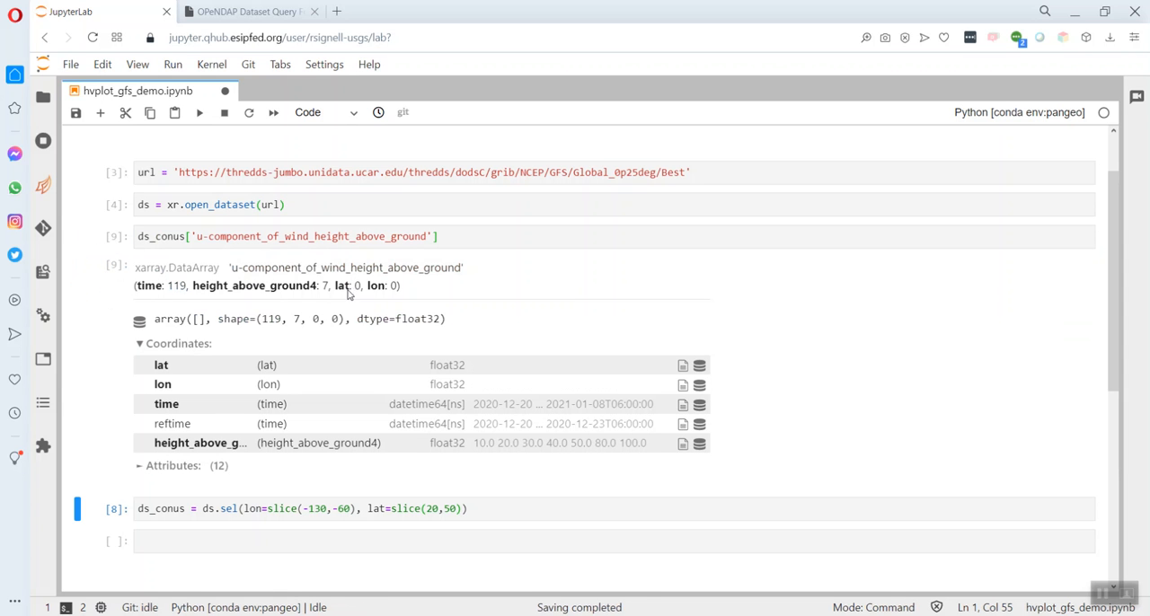
pyautogui.moveTo(411, 294)
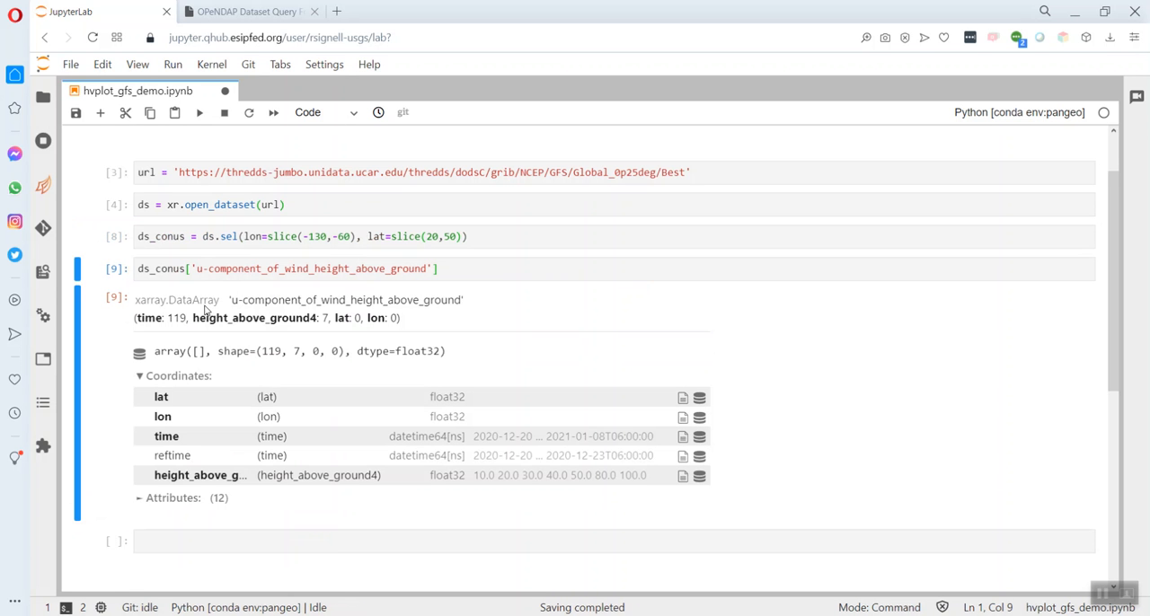
pyautogui.click(191, 267)
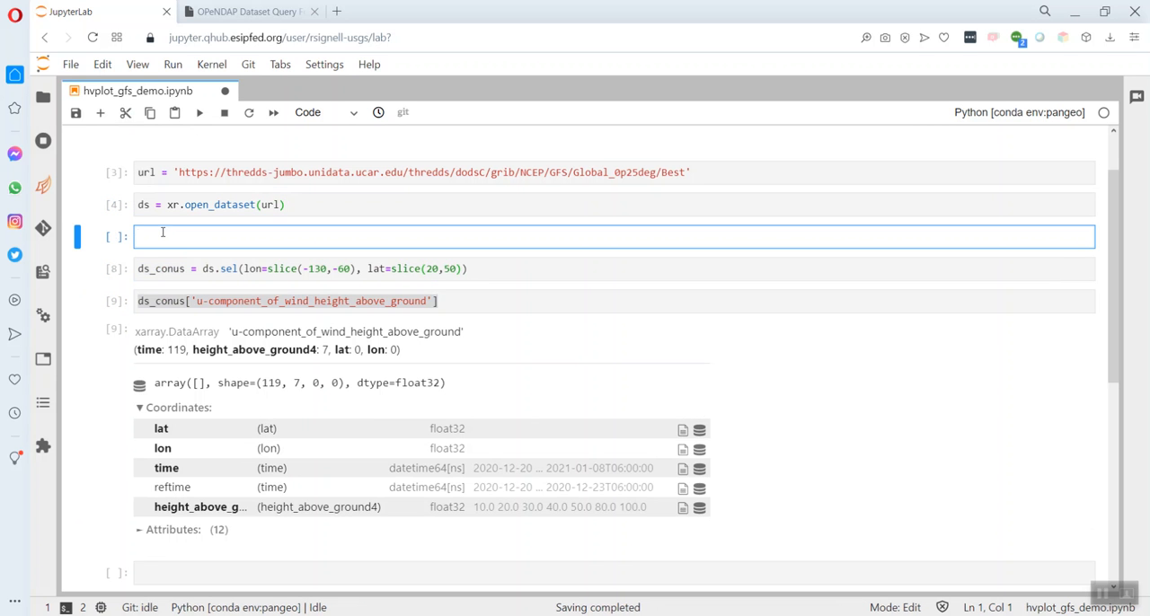
pyautogui.write("ds_conus['u-component_of_wind_height_above_ground']")
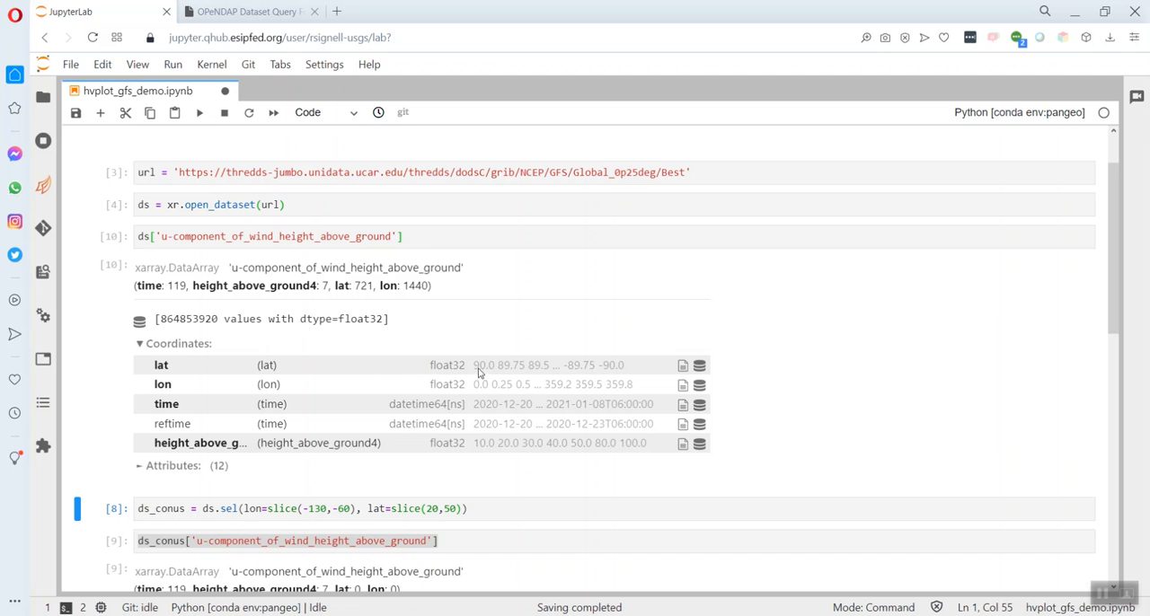
pyautogui.moveTo(615, 359)
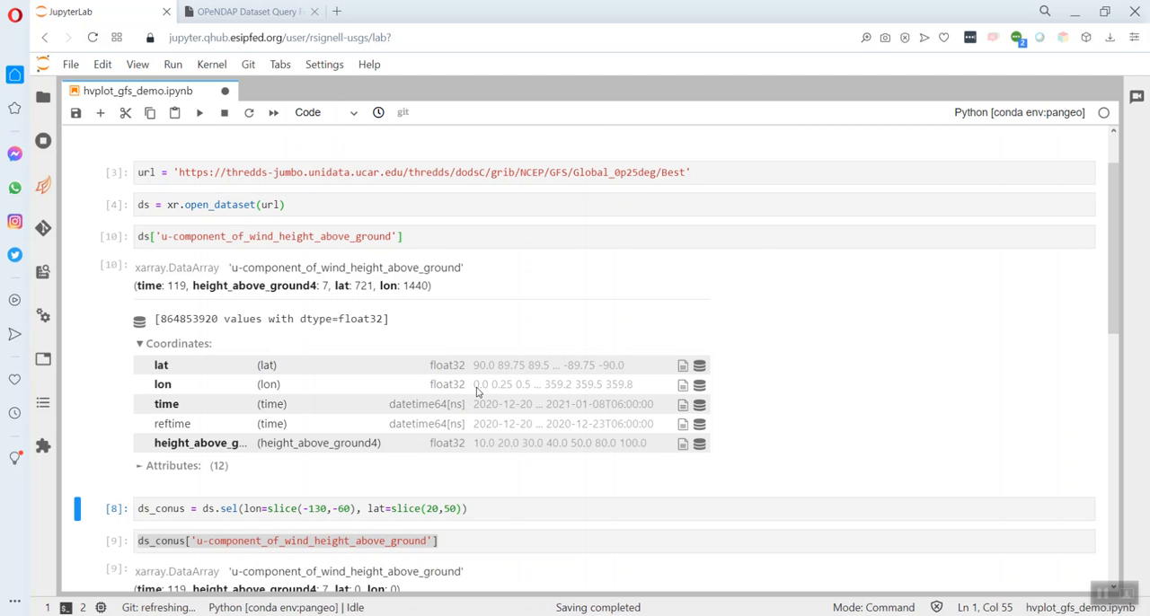
pyautogui.moveTo(643, 388)
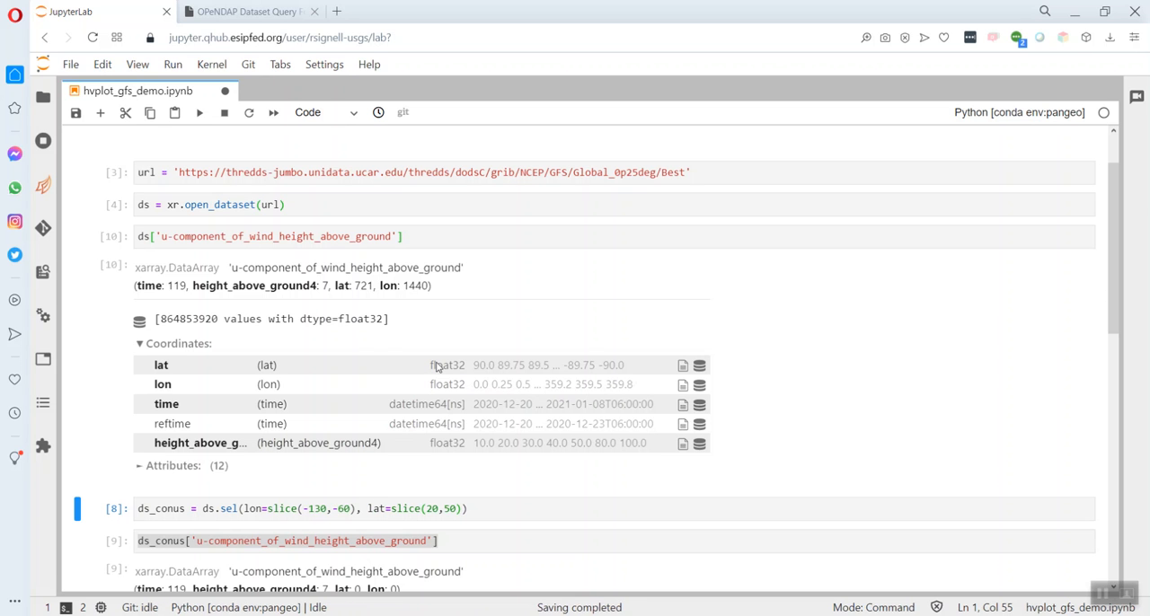
pyautogui.moveTo(385, 384)
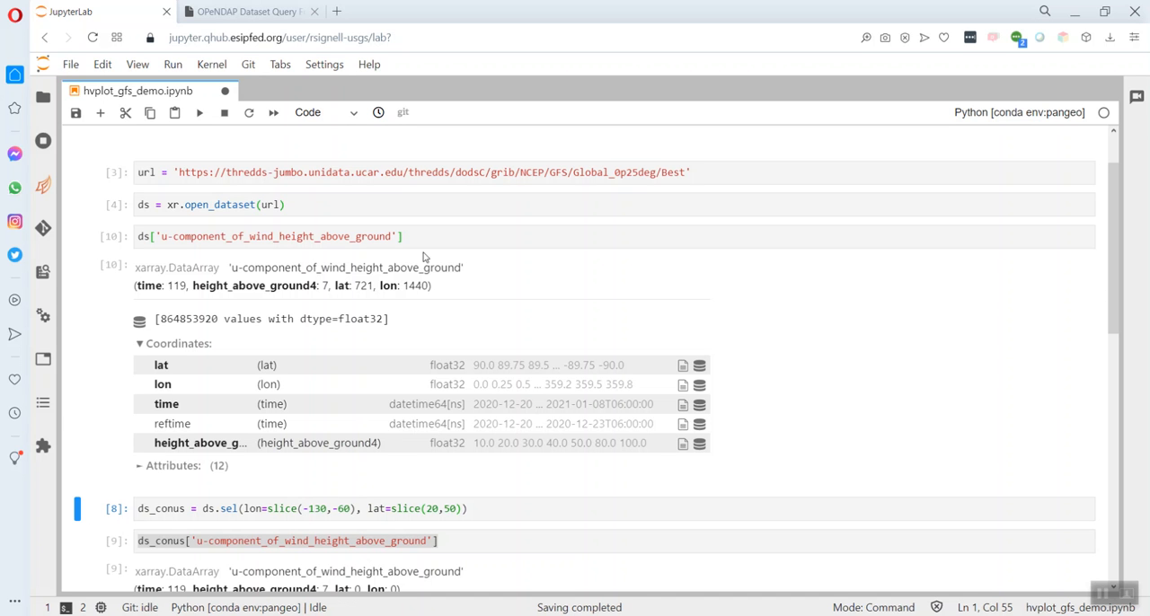
# - Shift the longitudes with ds['lon'] - 360. so the CONUS subset yields 121 by 281 points
pyautogui.click(269, 238)
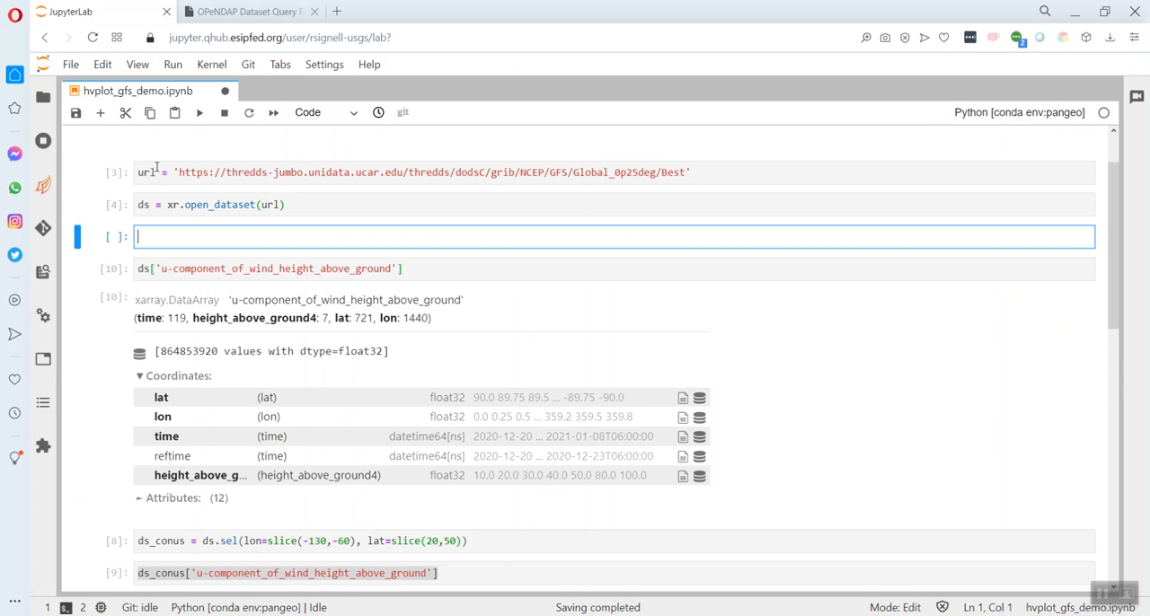
pyautogui.write("ds['lon'] =")
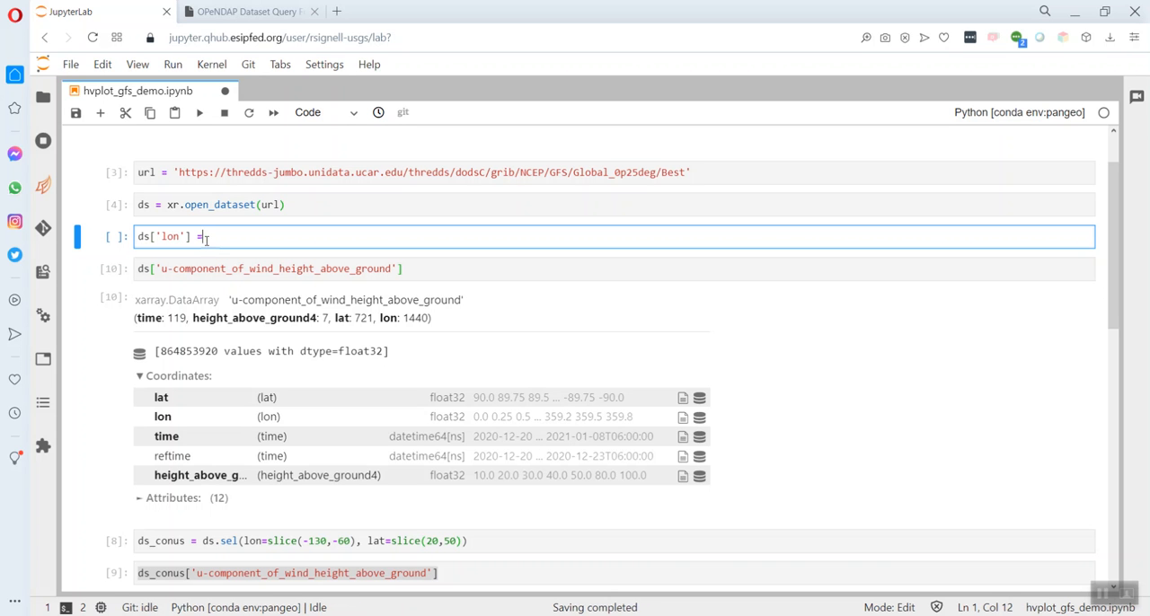
pyautogui.write("ds['lon'] -")
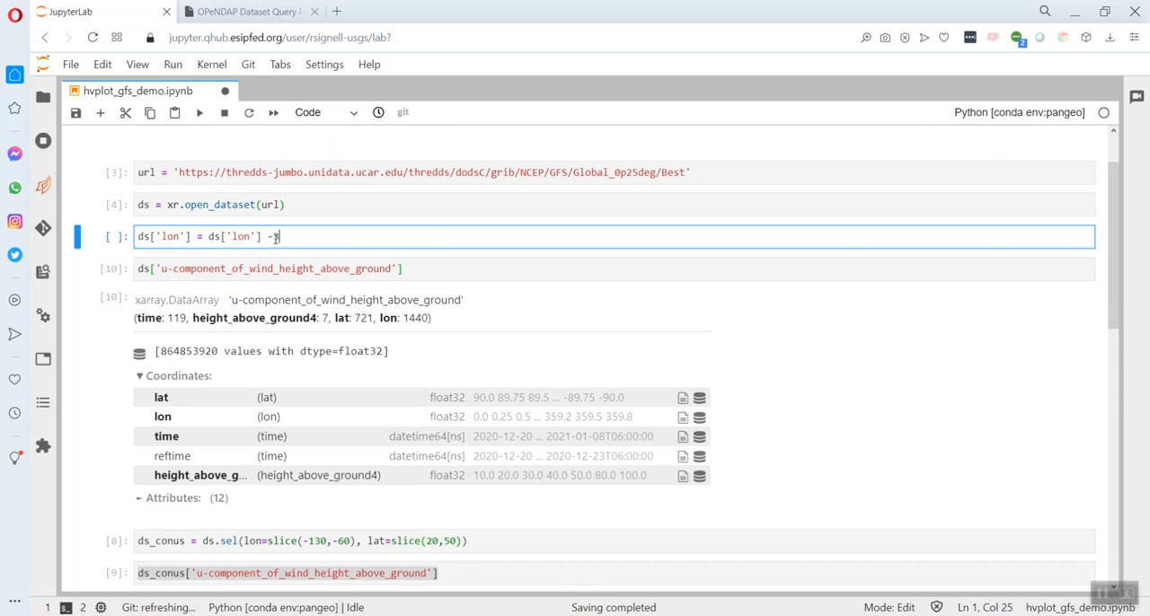
pyautogui.write('360.')
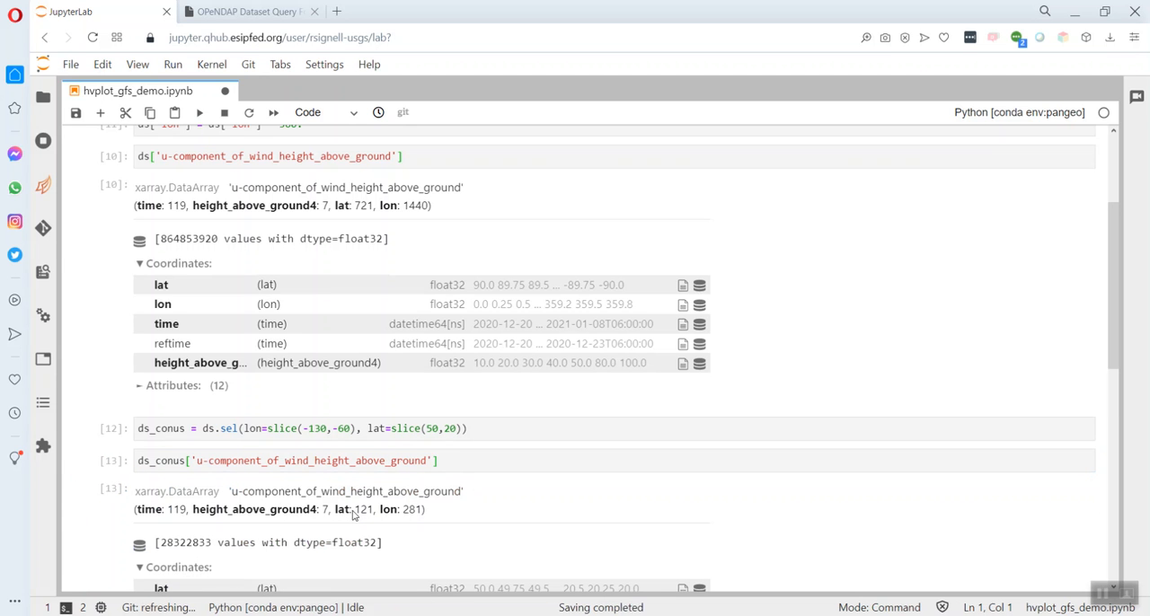
pyautogui.moveTo(525, 490)
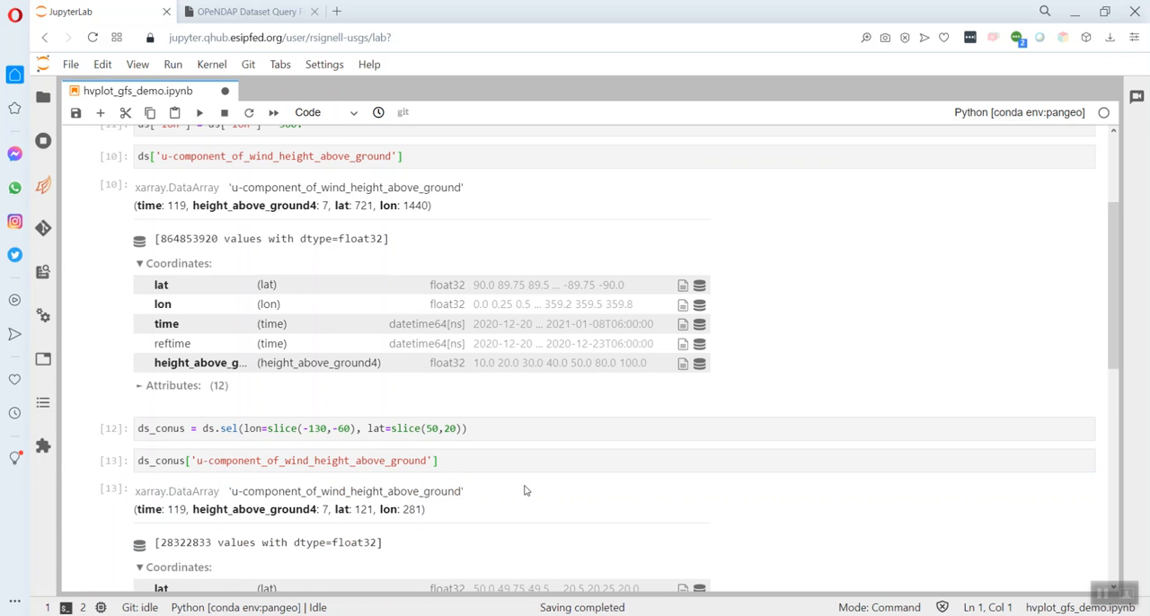
# - Append .hvplot(x='lon', y='lat', geo=True) to the CONUS u-wind line
pyautogui.scroll(-3)
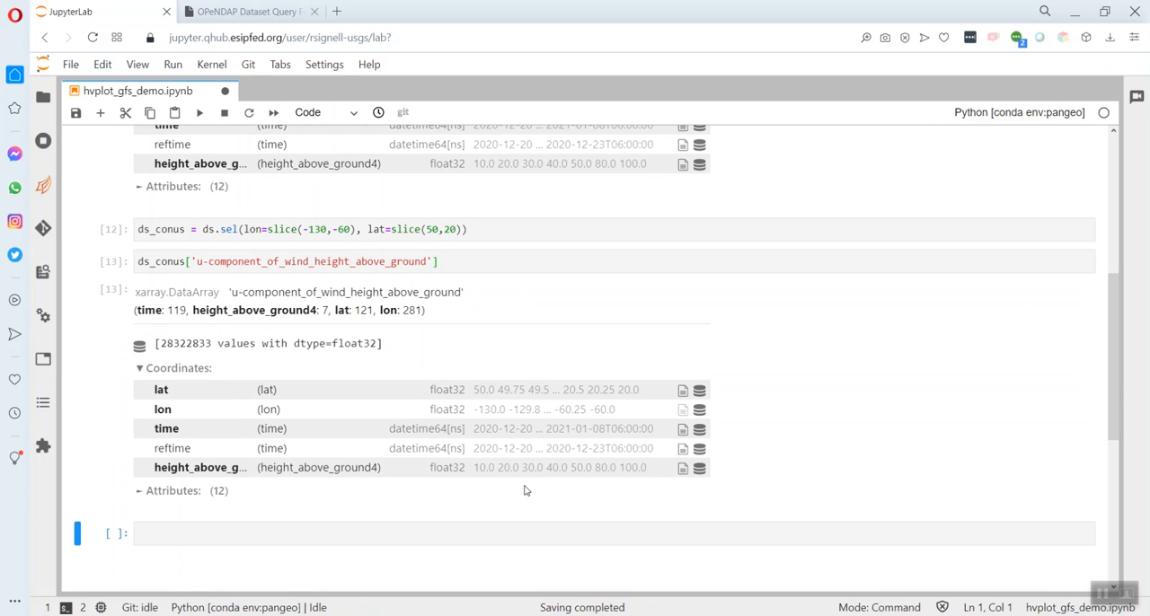
pyautogui.click(435, 261)
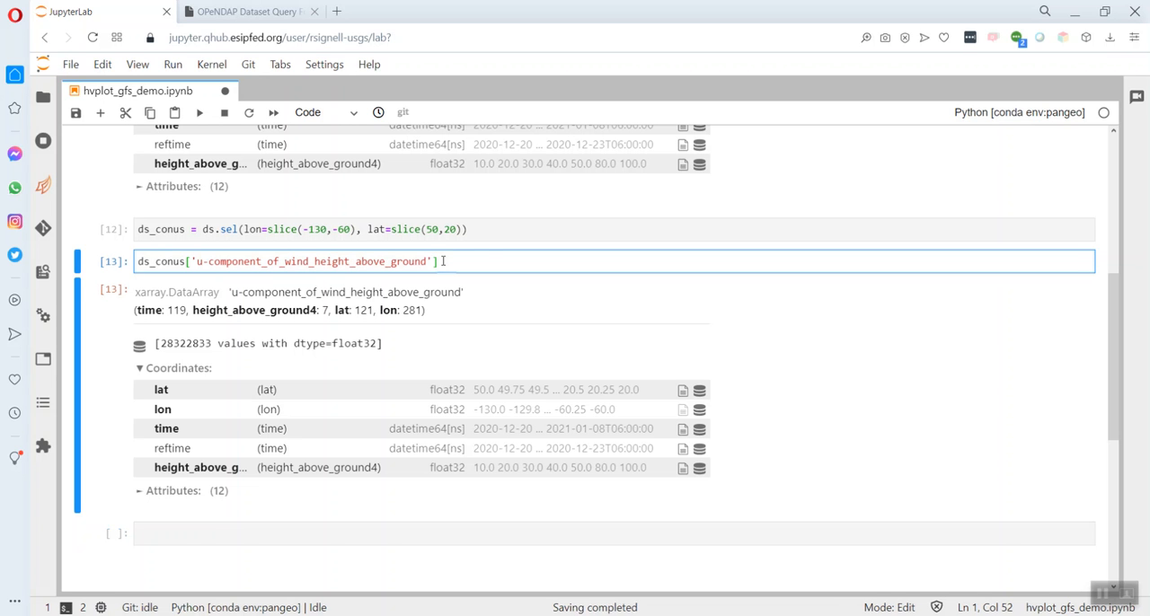
pyautogui.write('.hvplot')
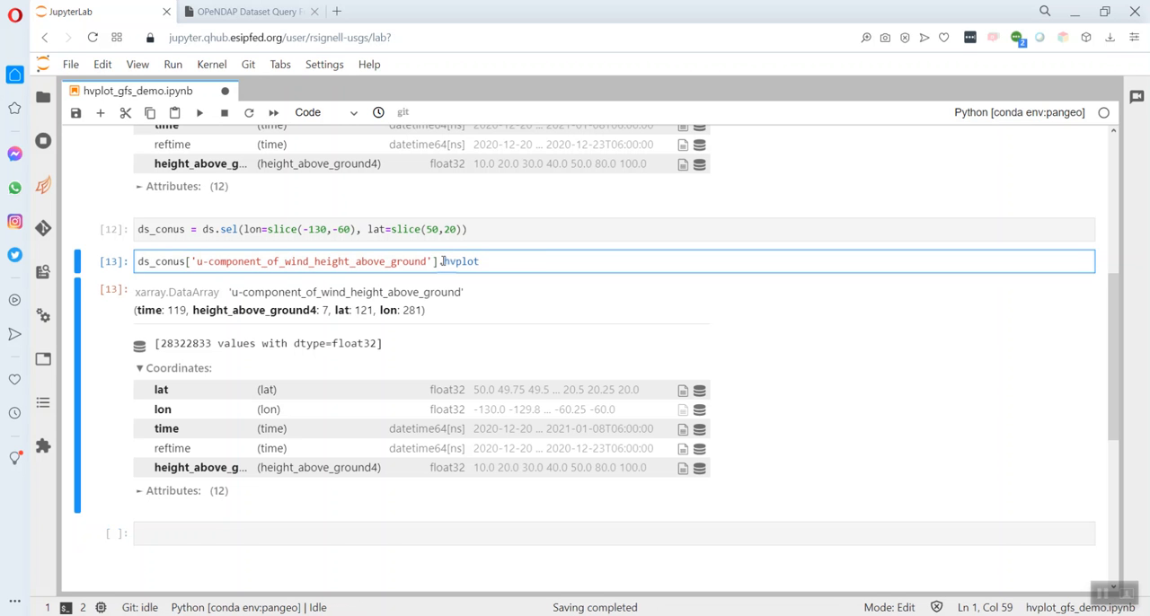
pyautogui.write('()')
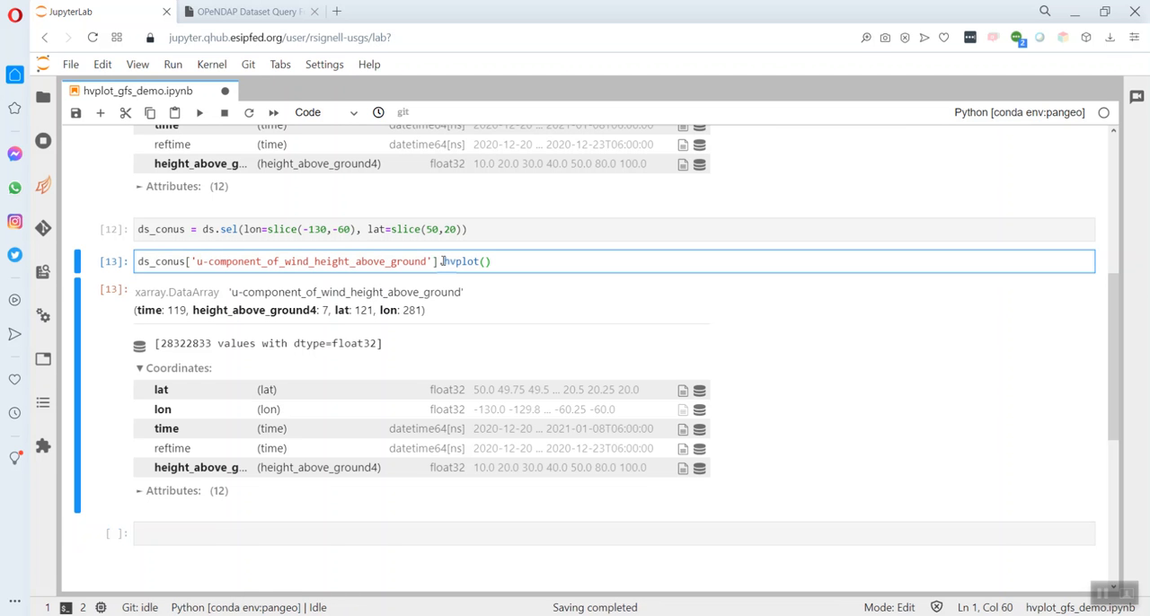
pyautogui.write('x=')
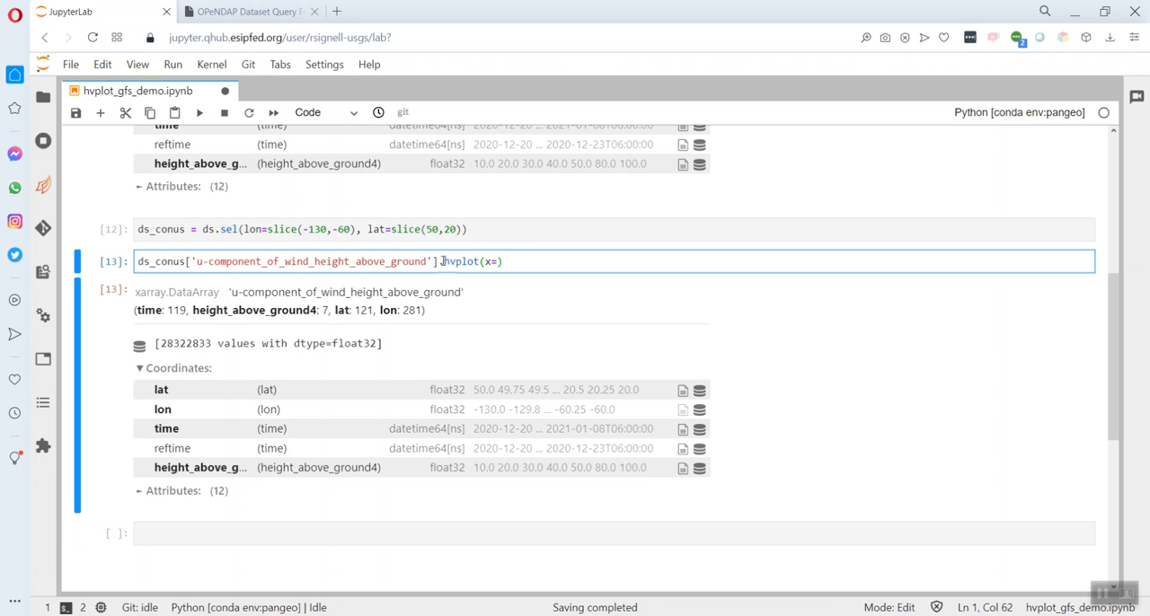
pyautogui.write("'lon', y='lat")
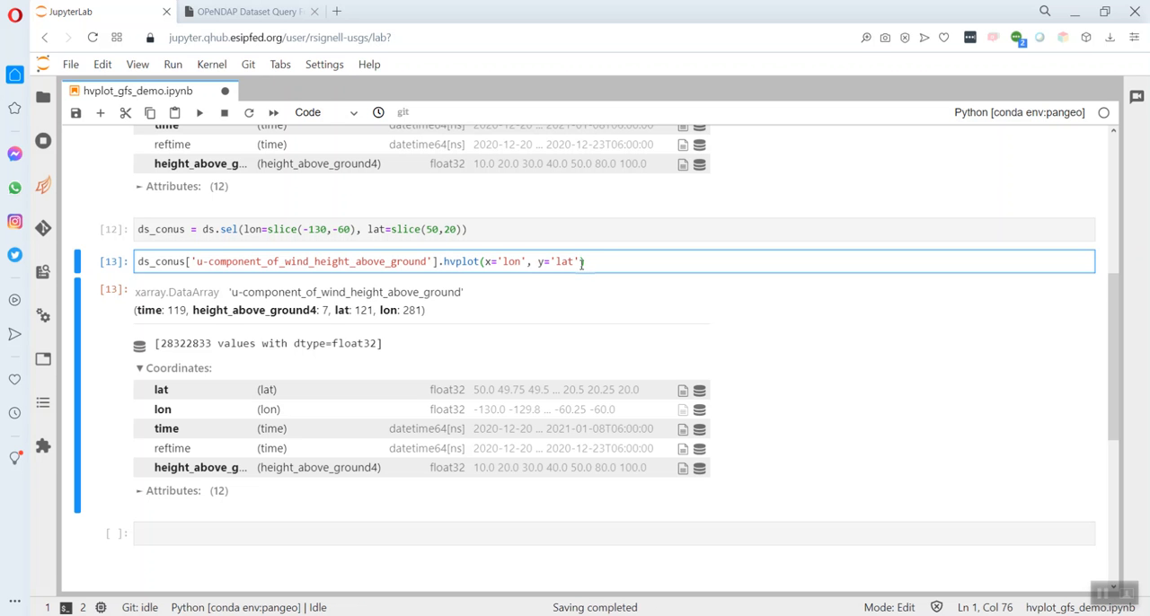
pyautogui.write('g')
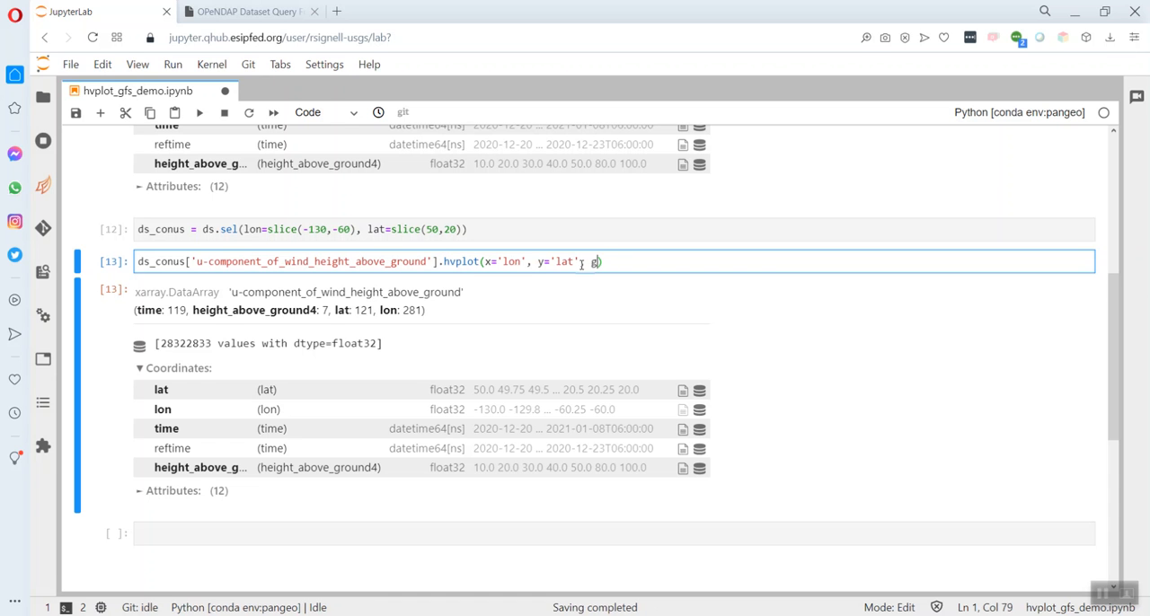
pyautogui.write('eo=')
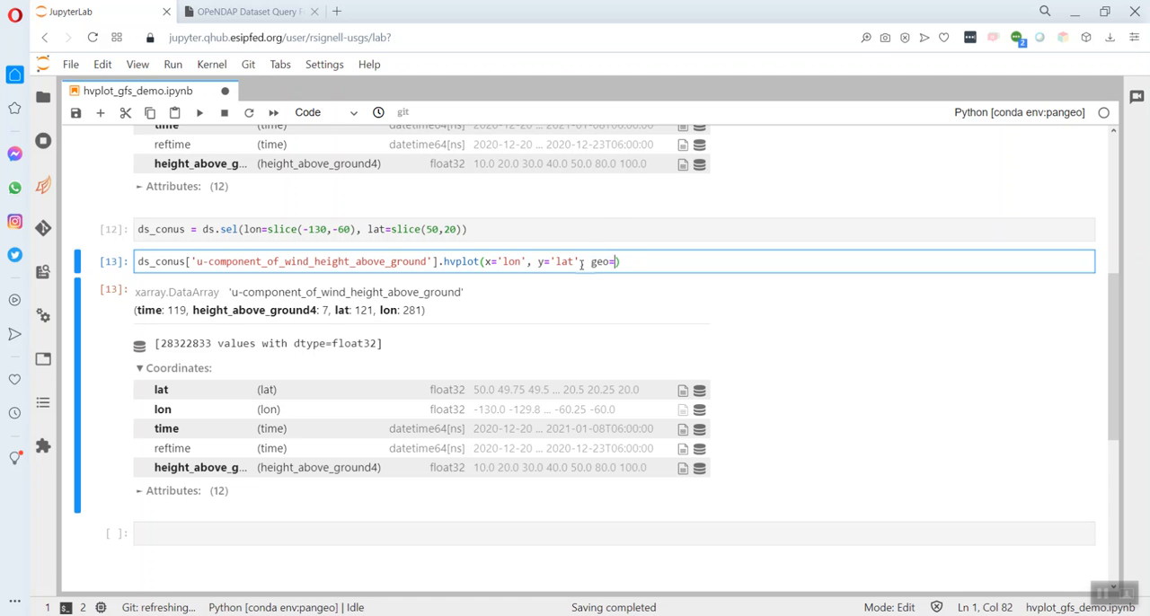
pyautogui.write('True')
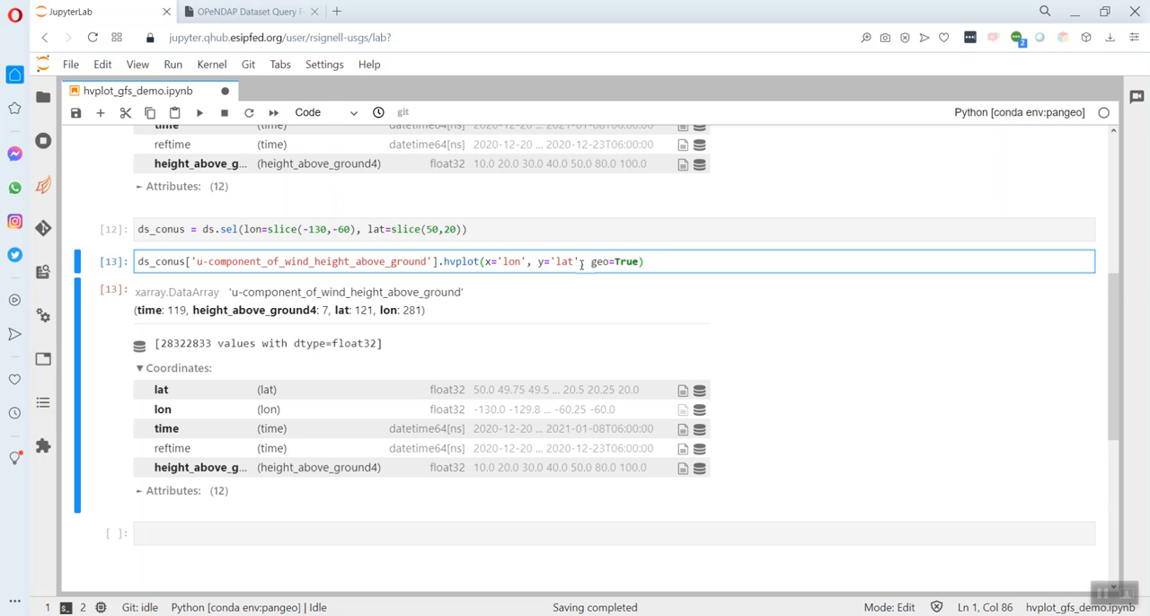
# - Run the map cell, then add coastline=True for a CONUS u-wind map with coastlines
pyautogui.press('shift+enter')
pyautogui.write(', con')
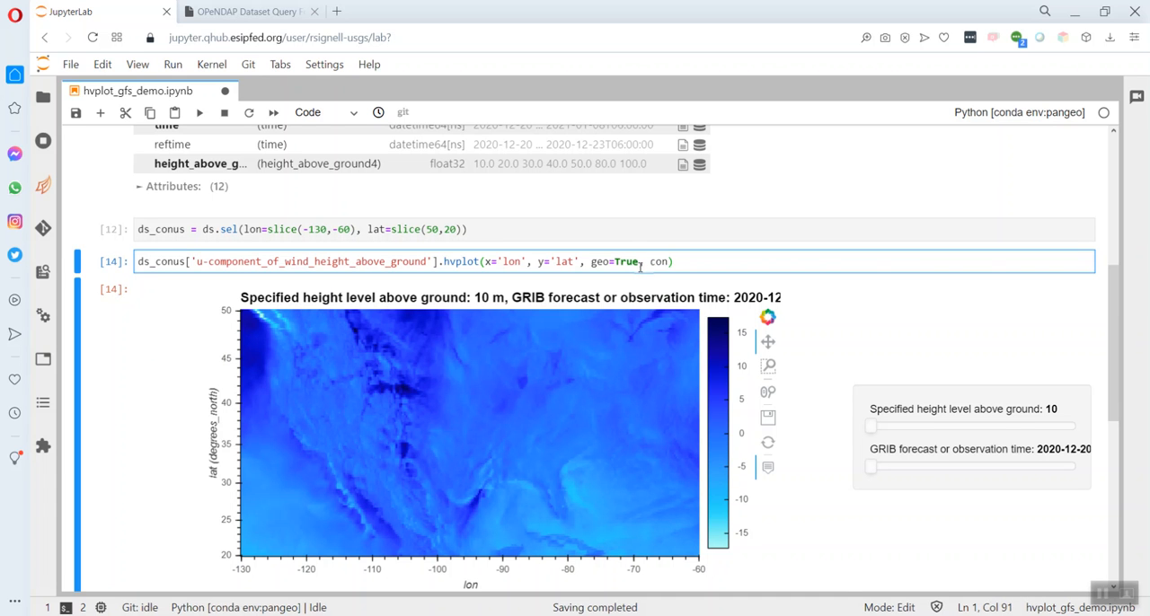
pyautogui.write('coastline=True')
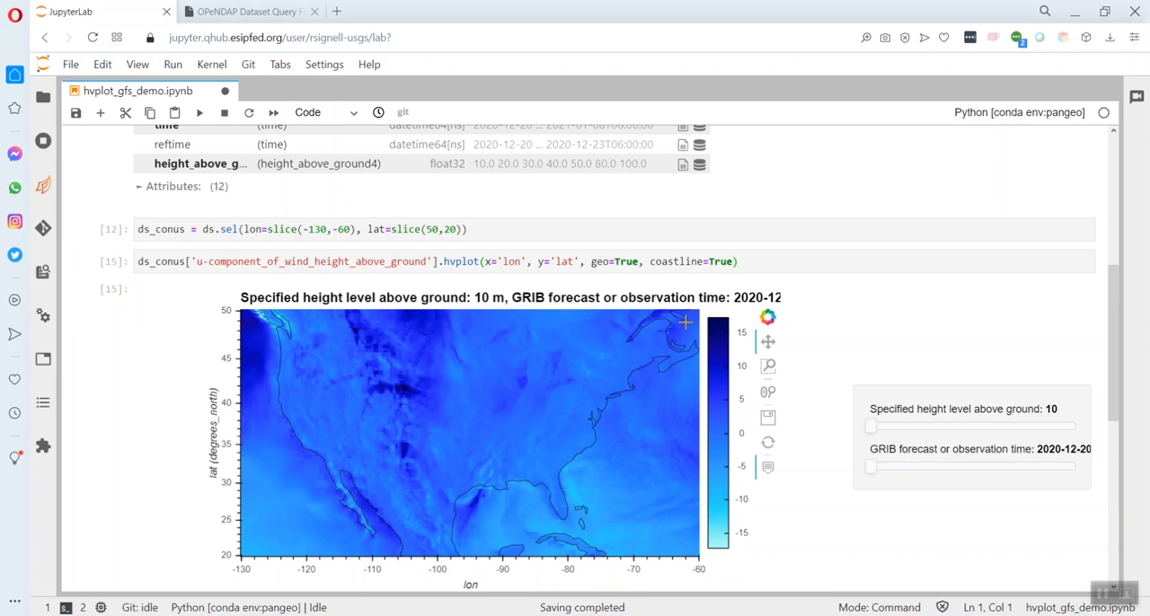
pyautogui.moveTo(528, 301)
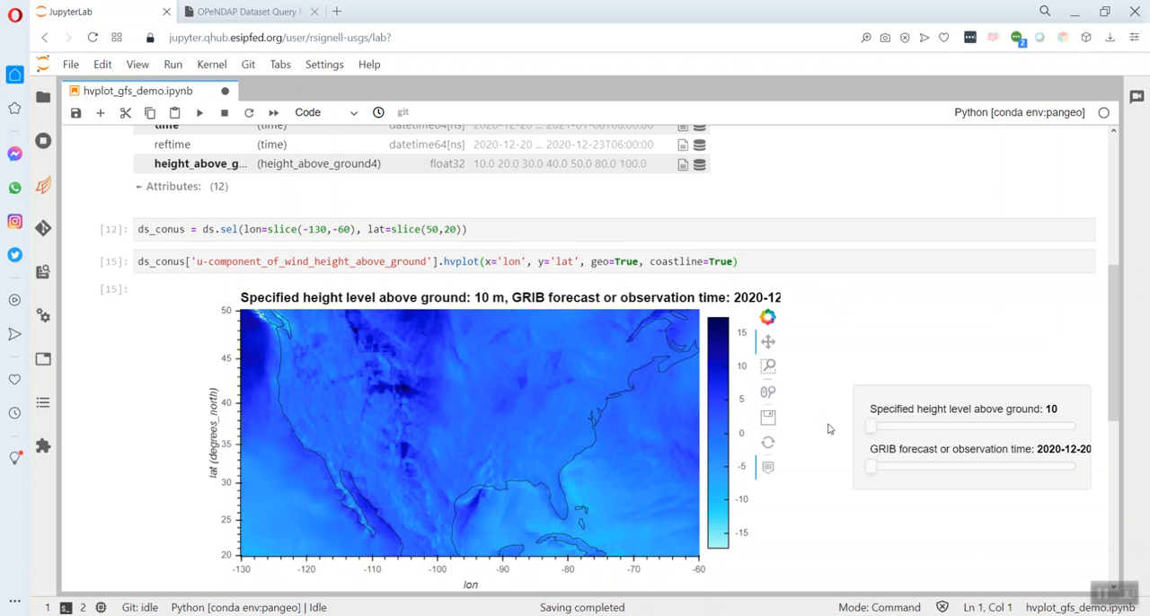
pyautogui.moveTo(977, 463)
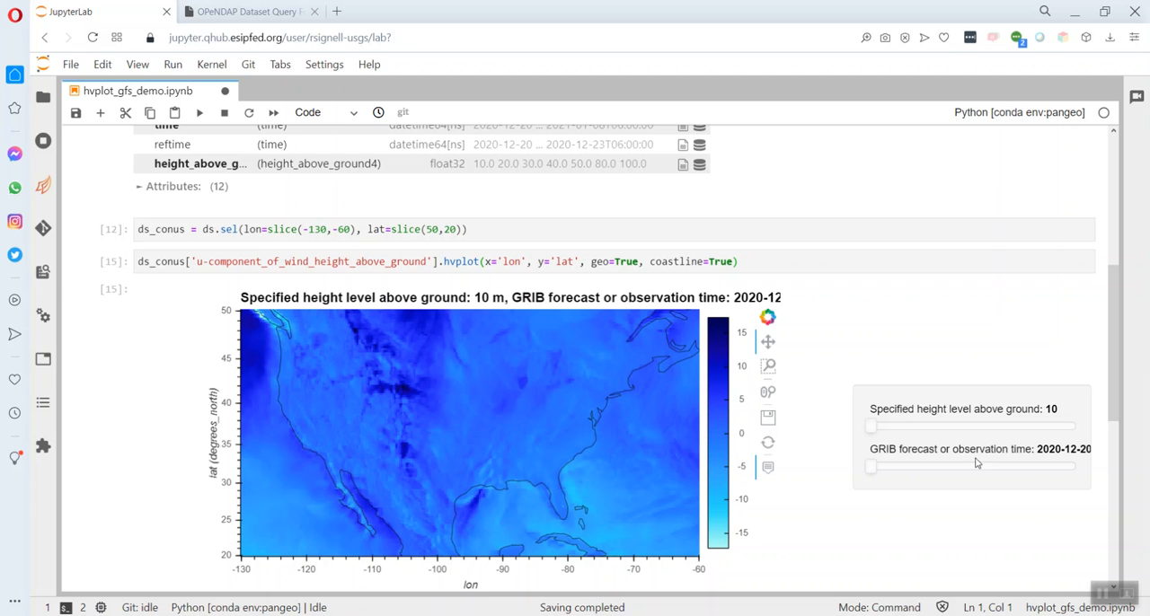
pyautogui.moveTo(905, 449)
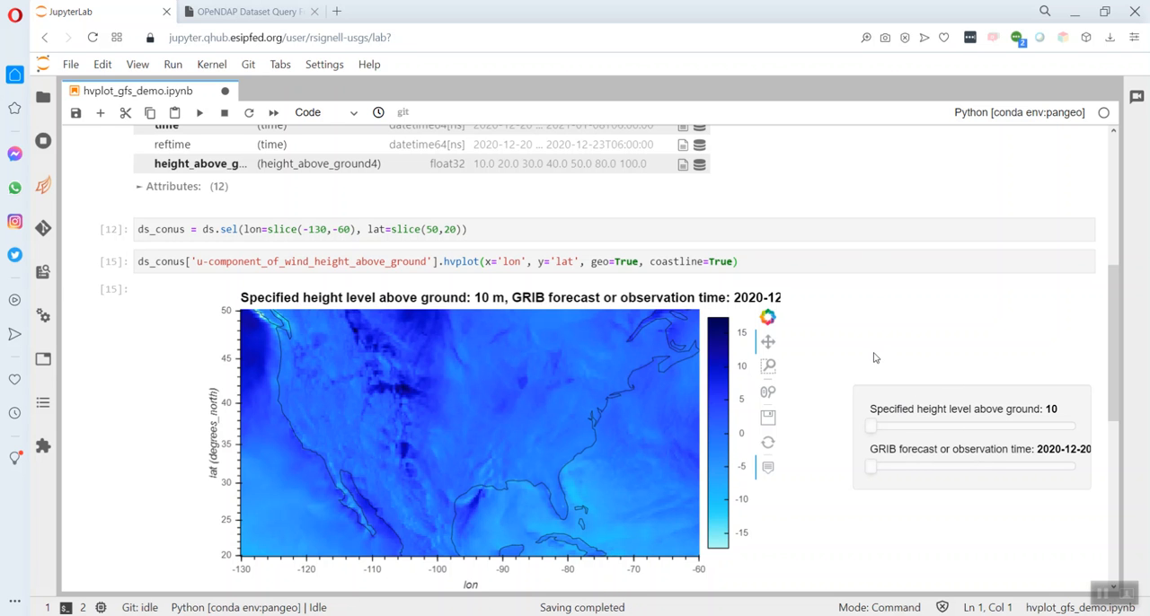
pyautogui.moveTo(835, 364)
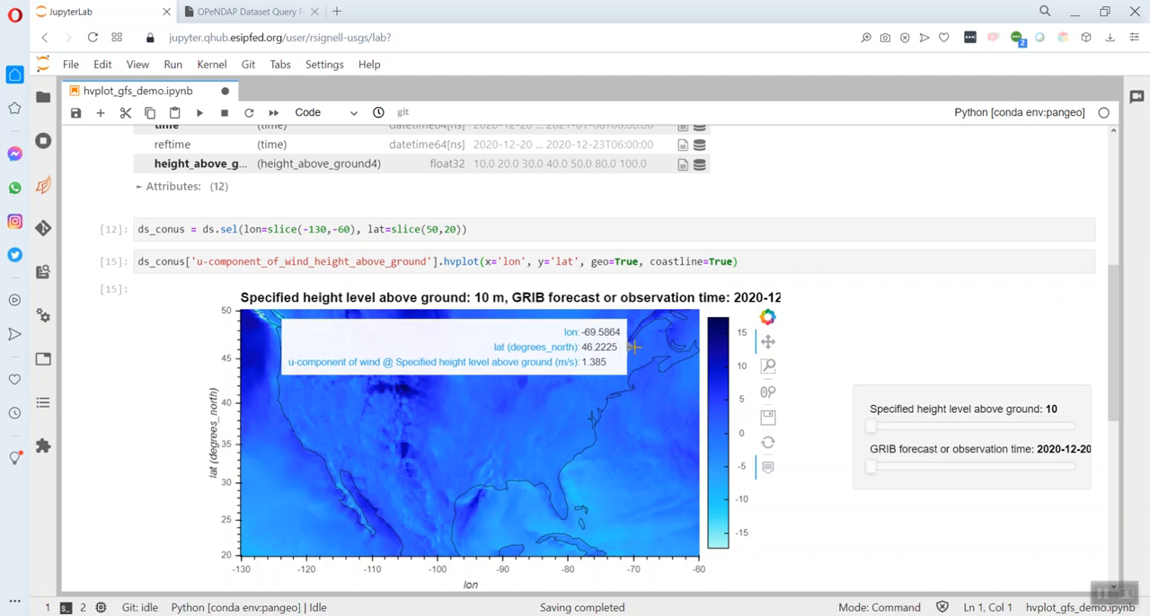
pyautogui.moveTo(611, 356)
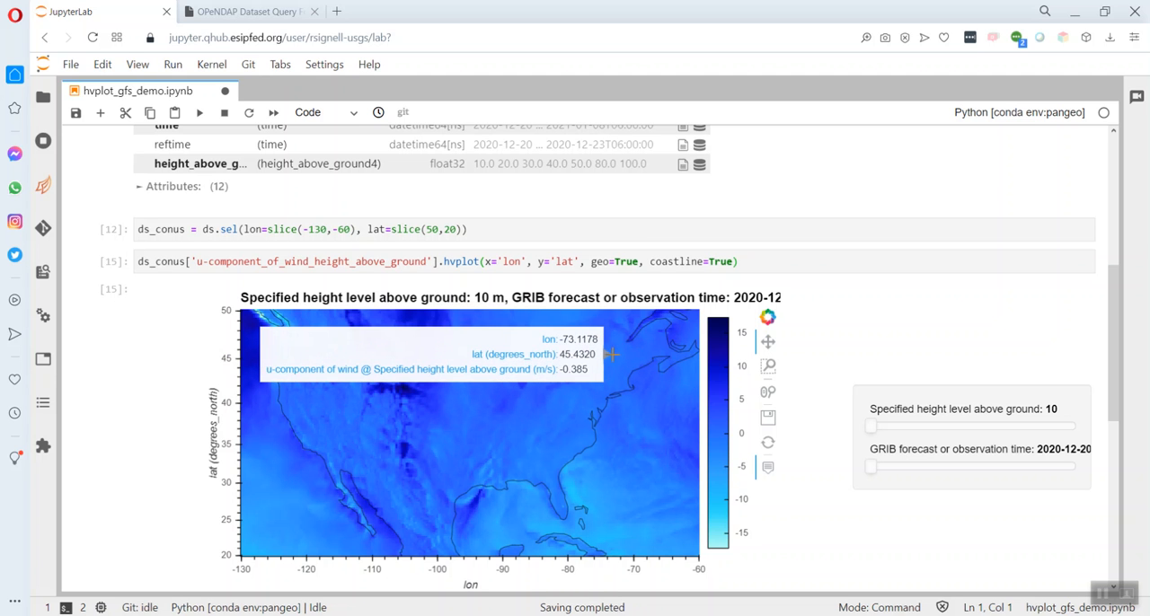
pyautogui.moveTo(869, 423)
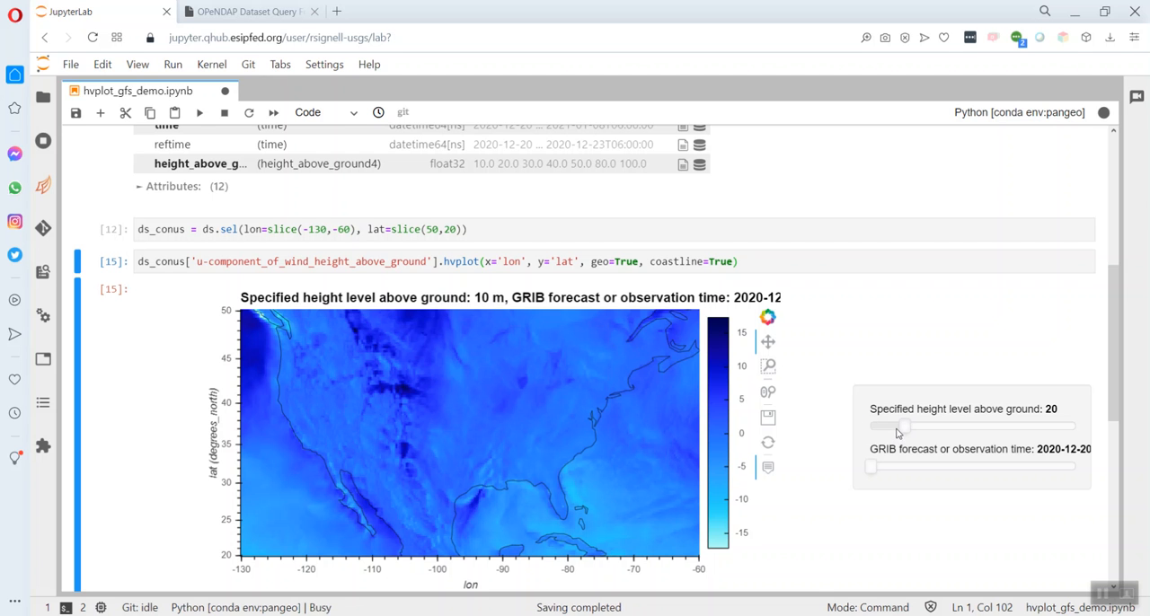
# - Sweep the height slider up through 30 m to 100 m and back down to 10 m
pyautogui.moveTo(902, 428); pyautogui.dragTo(934, 428)
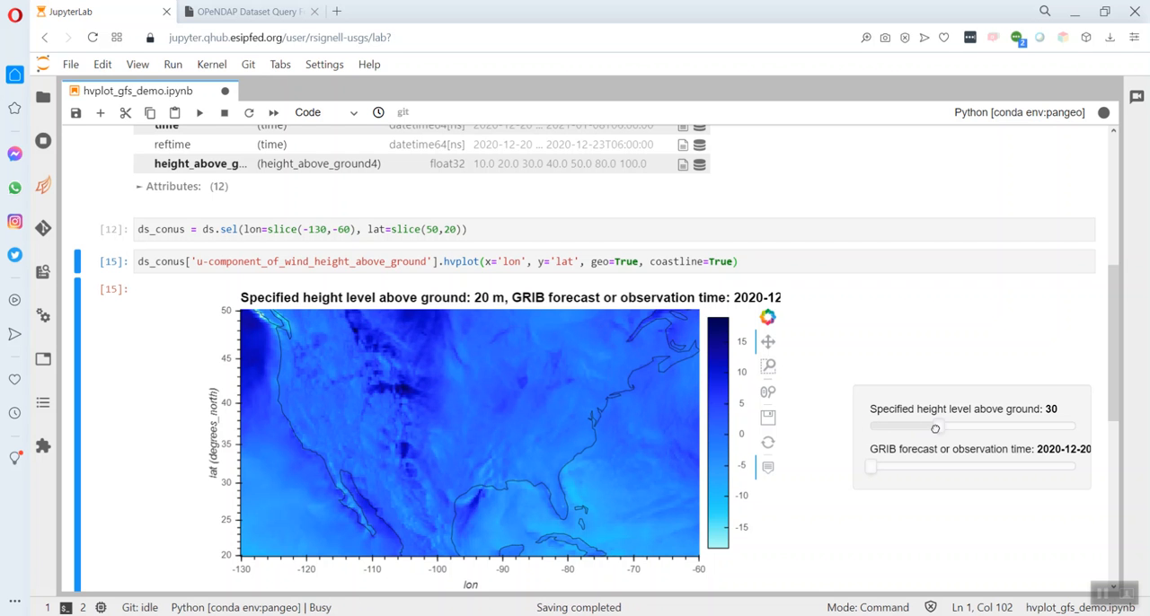
pyautogui.moveTo(934, 427); pyautogui.dragTo(1074, 428)
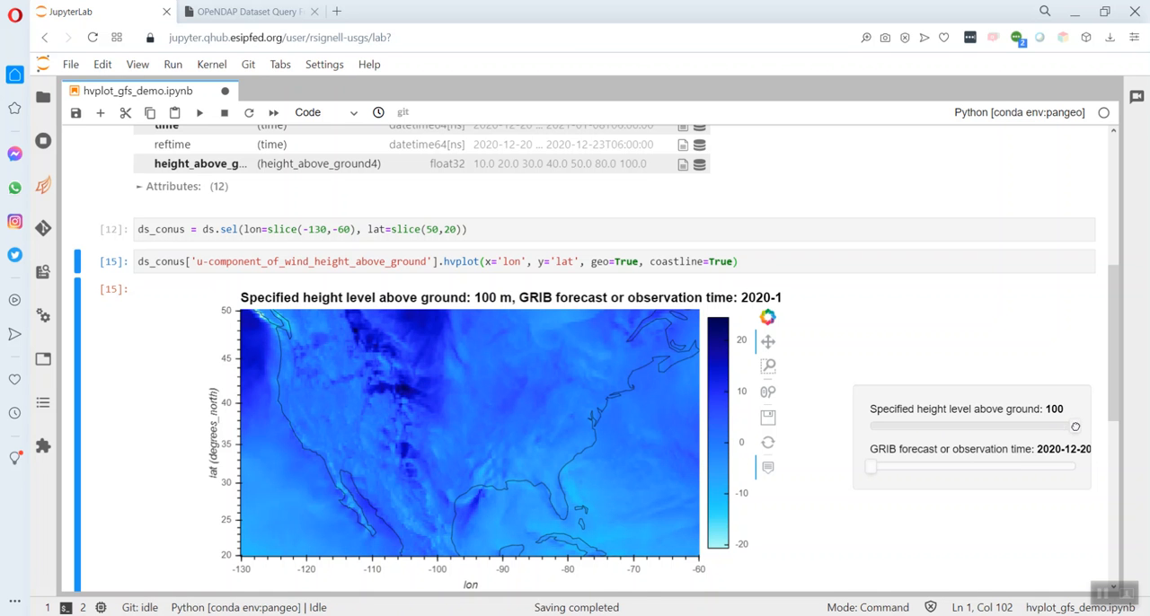
pyautogui.moveTo(1074, 427); pyautogui.dragTo(870, 427)
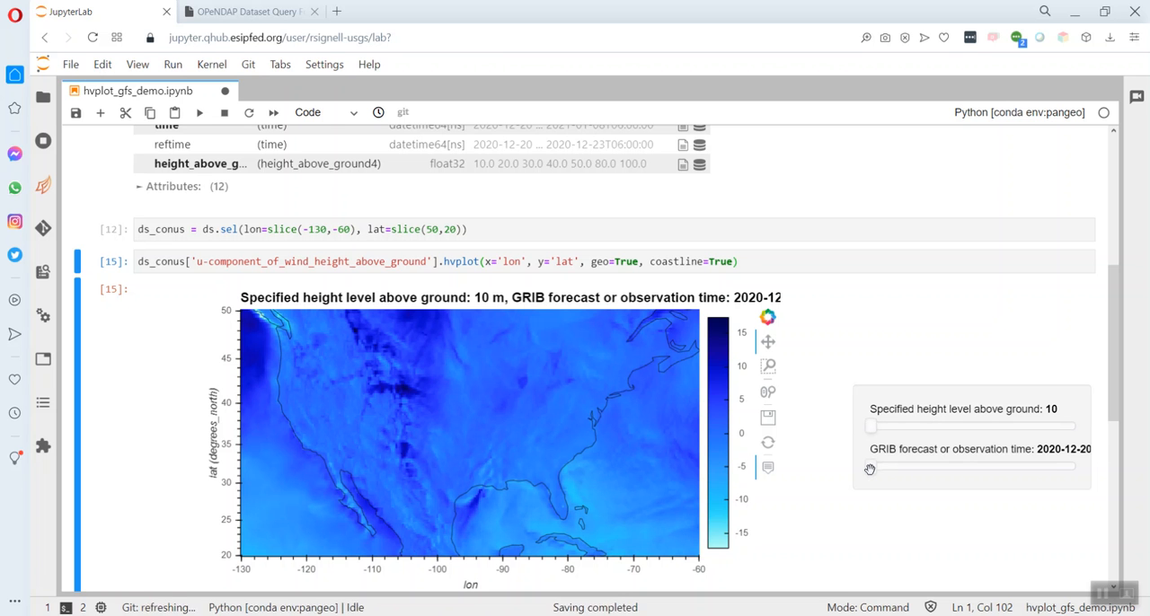
# - Advance the forecast time slider through December 21, 23 and 25 to 2020-12-26
pyautogui.moveTo(869, 467); pyautogui.dragTo(887, 467)
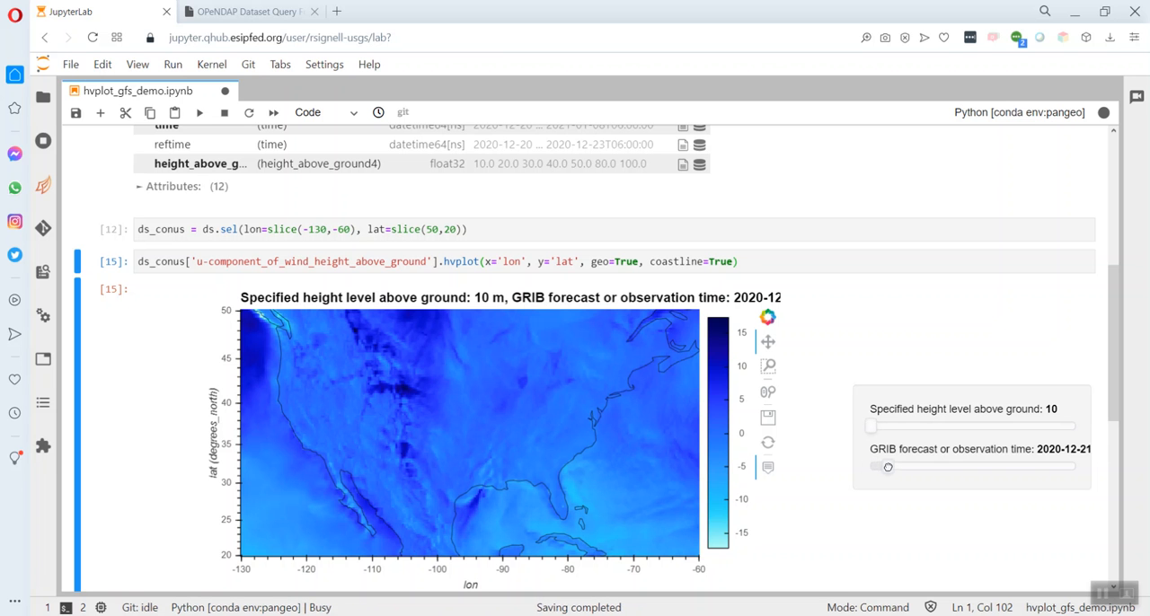
pyautogui.moveTo(888, 467); pyautogui.dragTo(925, 467)
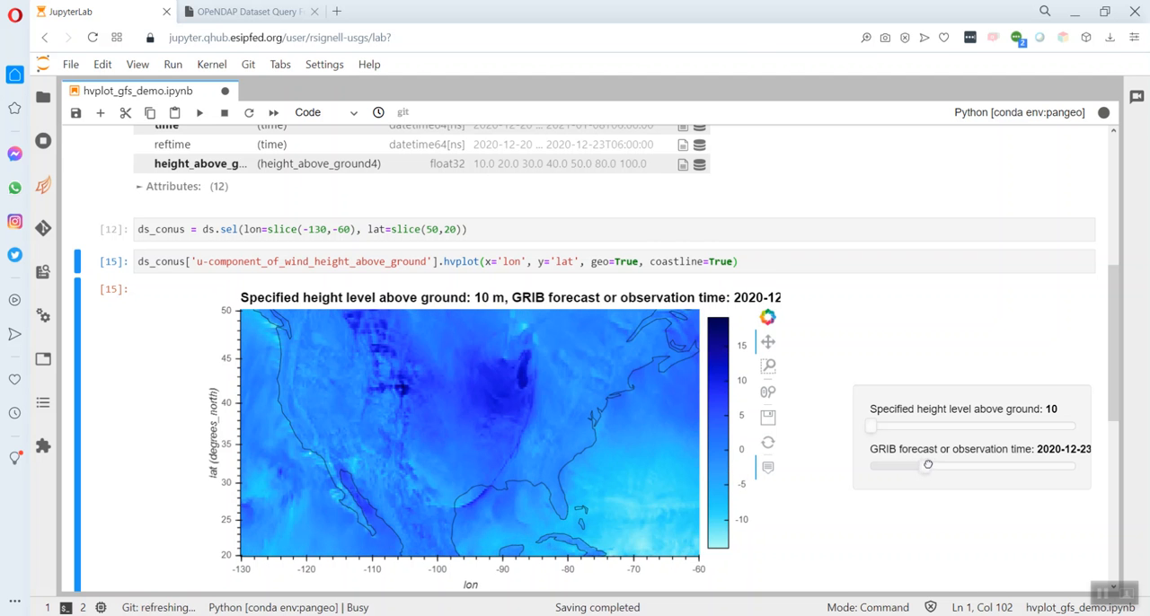
pyautogui.moveTo(927, 464); pyautogui.dragTo(941, 463)
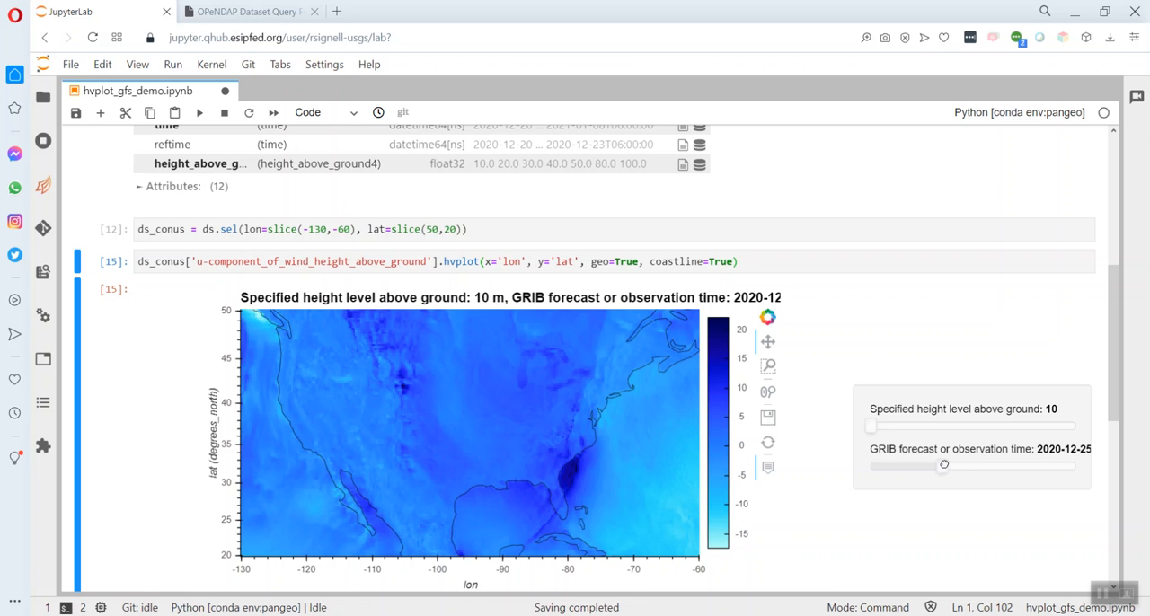
pyautogui.moveTo(943, 463); pyautogui.dragTo(956, 463)
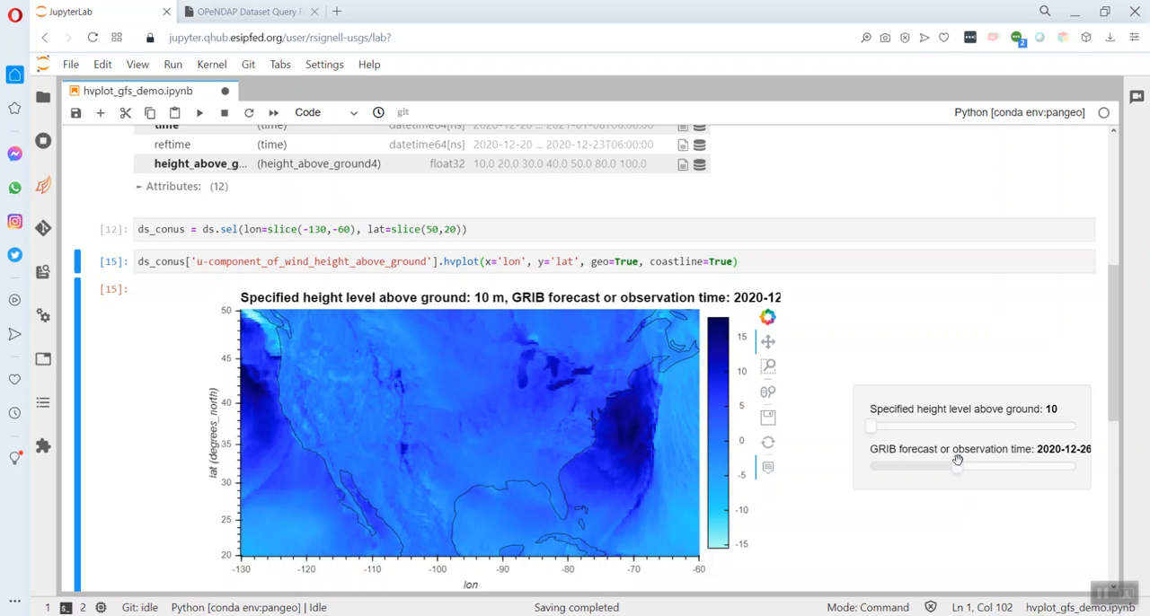
pyautogui.moveTo(586, 402)
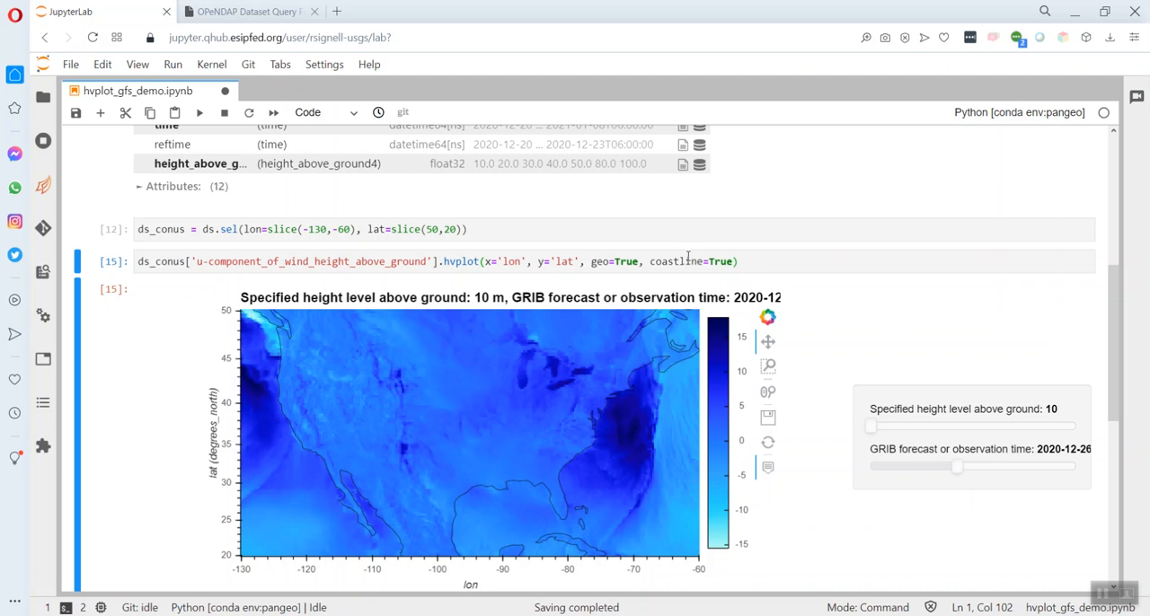
# - Begin adding the rasterize=True argument to the hvplot call
pyautogui.write('rasterize=True')
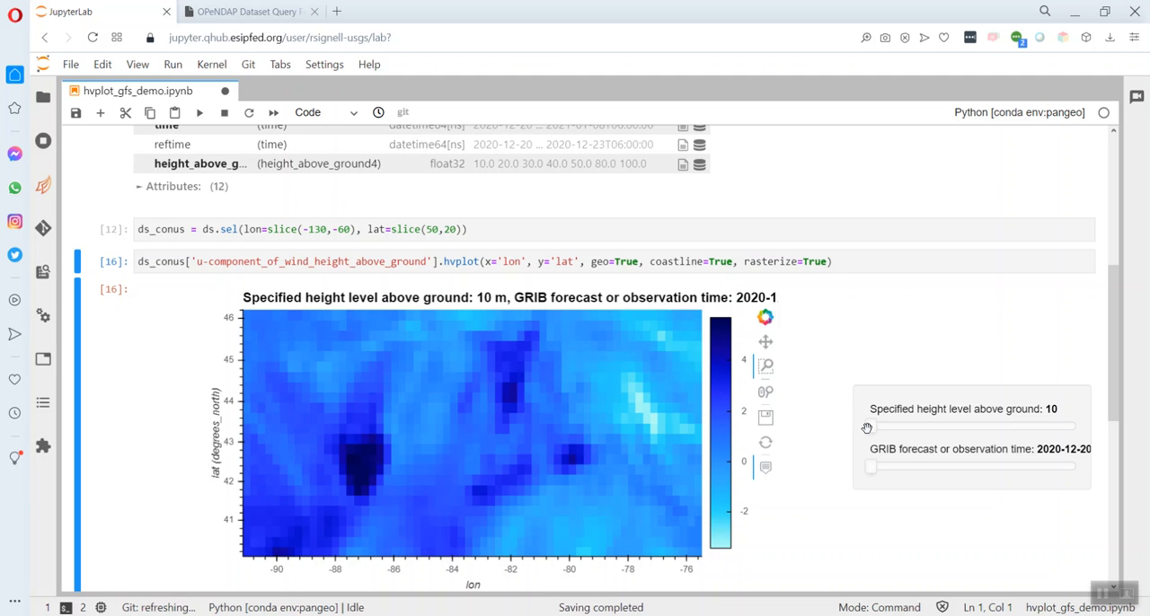
pyautogui.moveTo(667, 376)
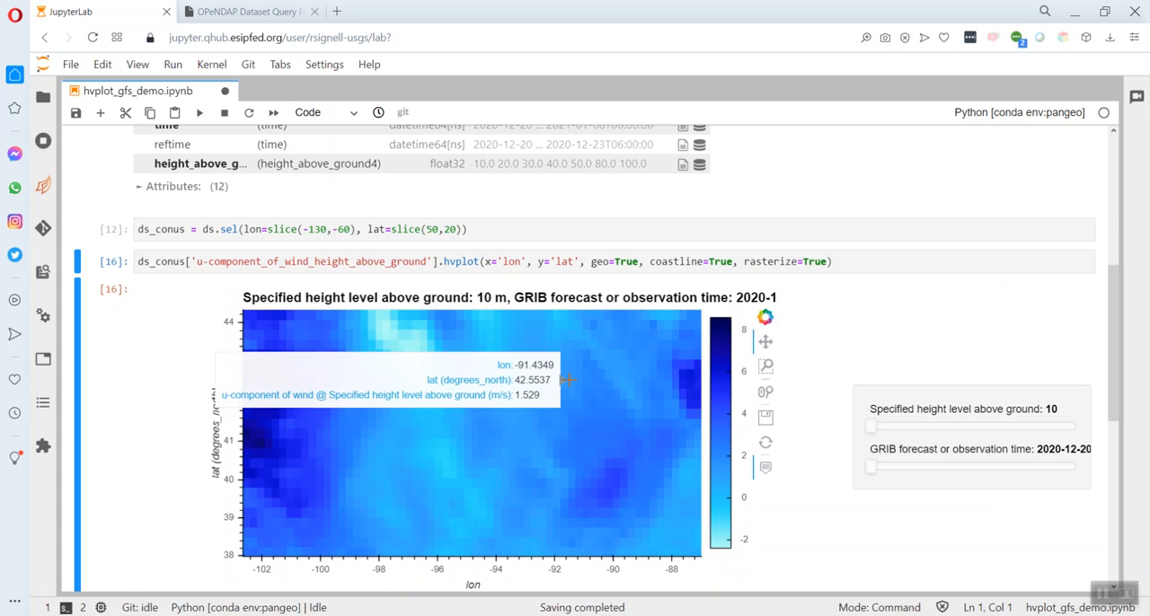
pyautogui.moveTo(794, 463)
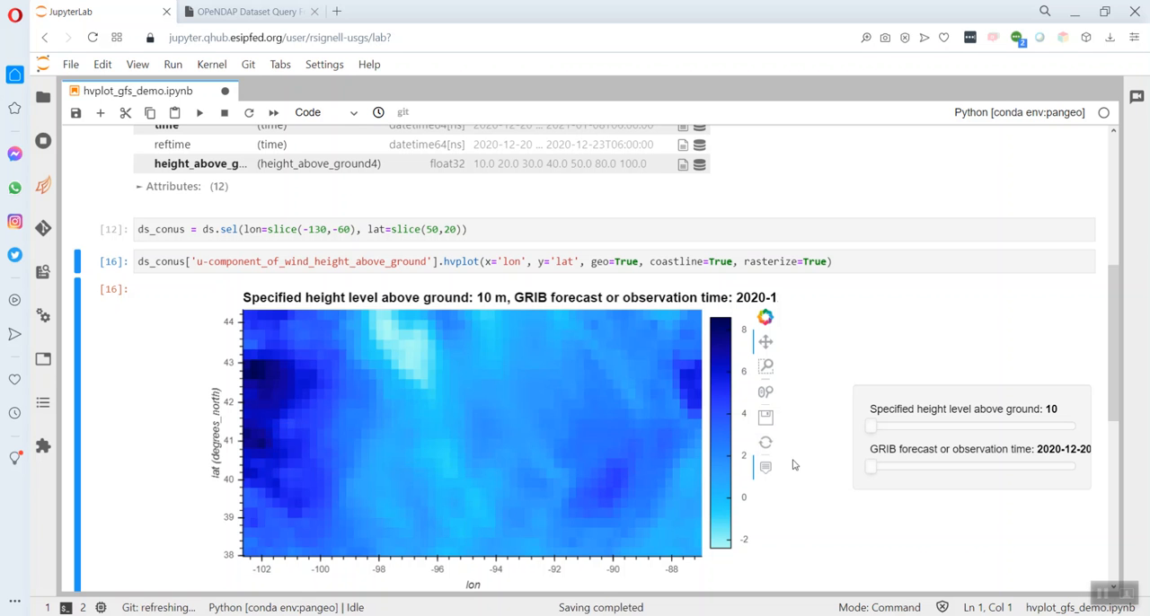
pyautogui.moveTo(826, 421)
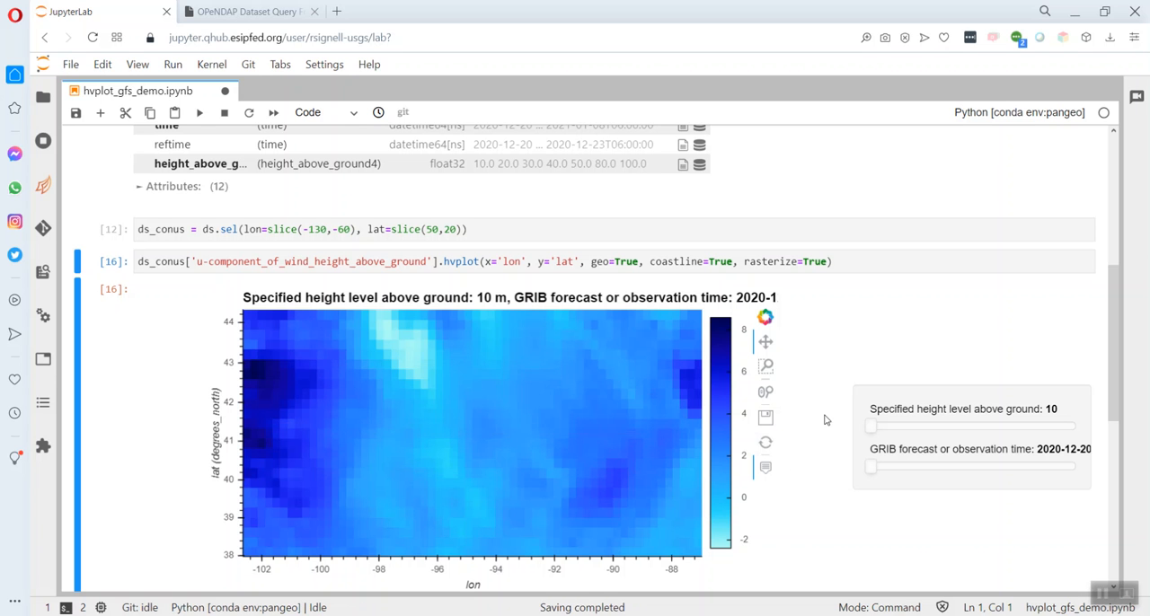